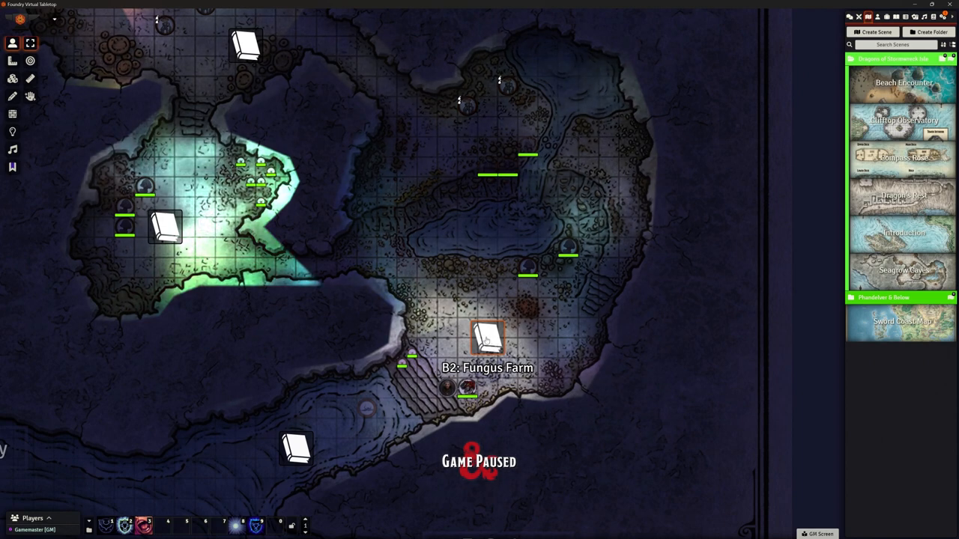
Review the existing Fungus Farm journal entry's Info and other pages, then close it.
left_click(488, 339)
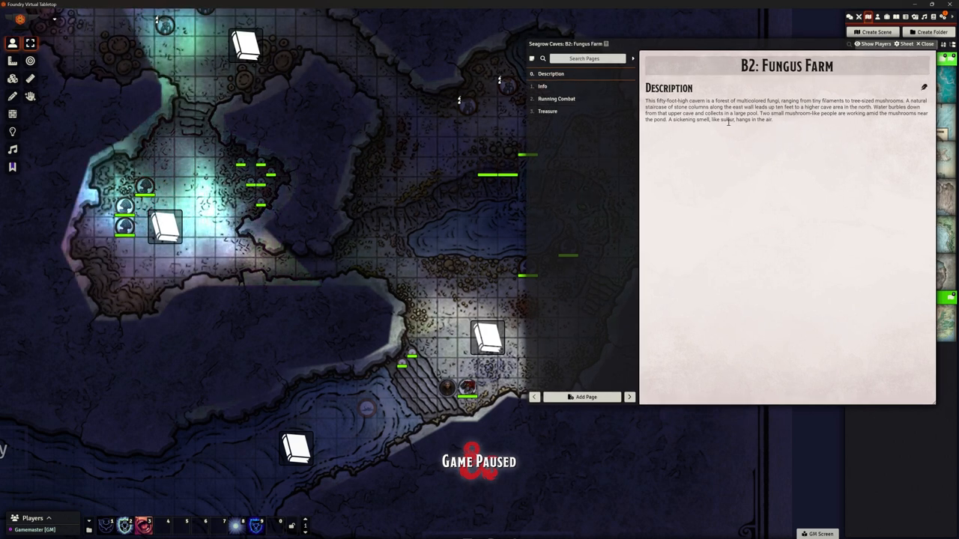
left_click(542, 86)
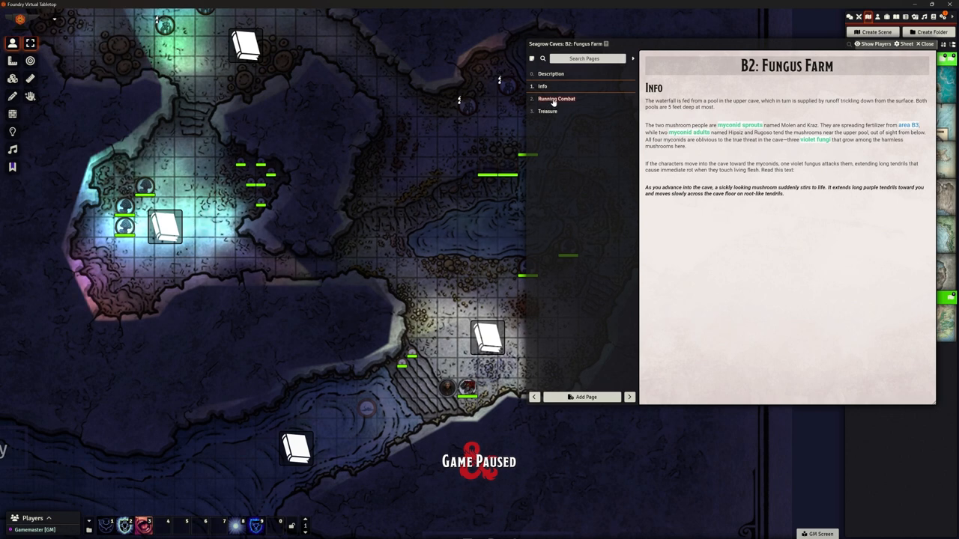
left_click(548, 111)
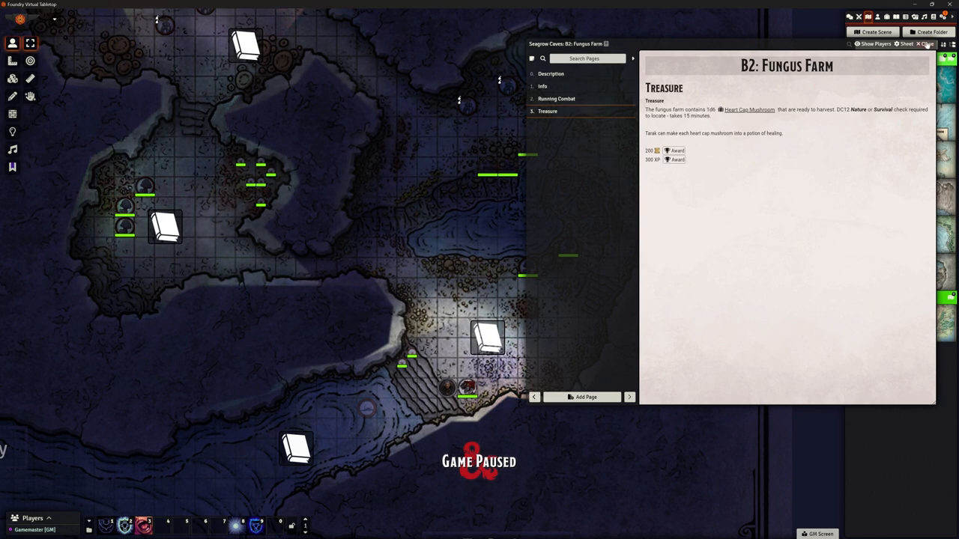
left_click(922, 44)
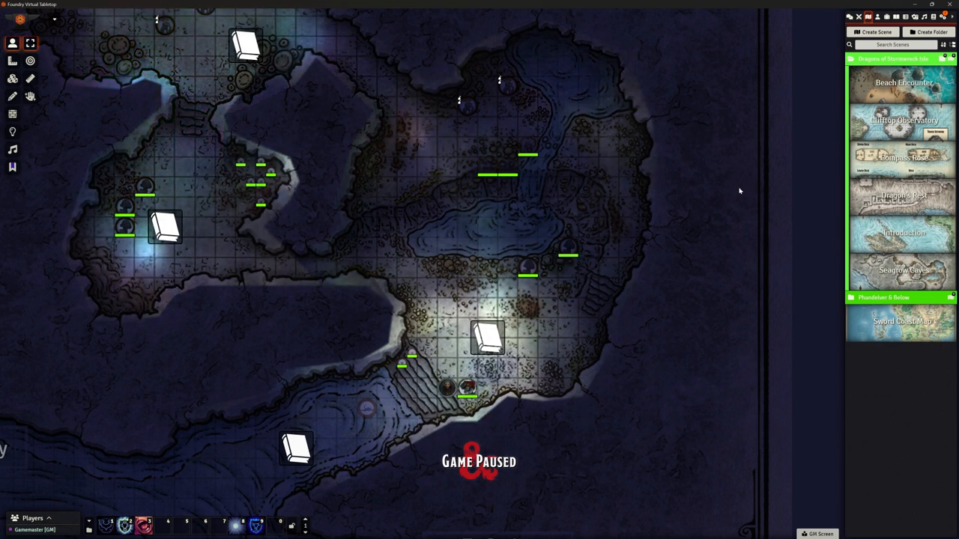
Create a new journal entry named Seagrow Cave placed in the Stormwreck Isle folder.
left_click(896, 17)
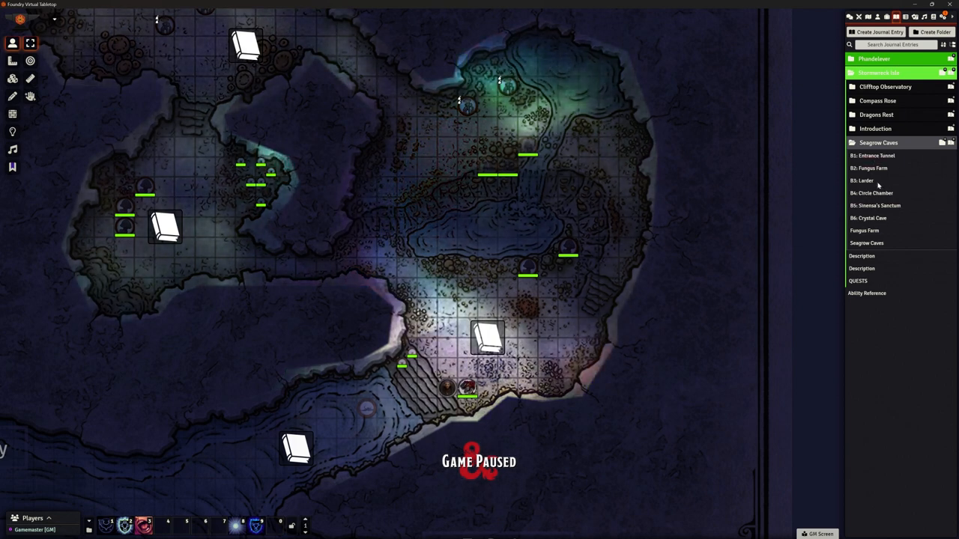
left_click(875, 31)
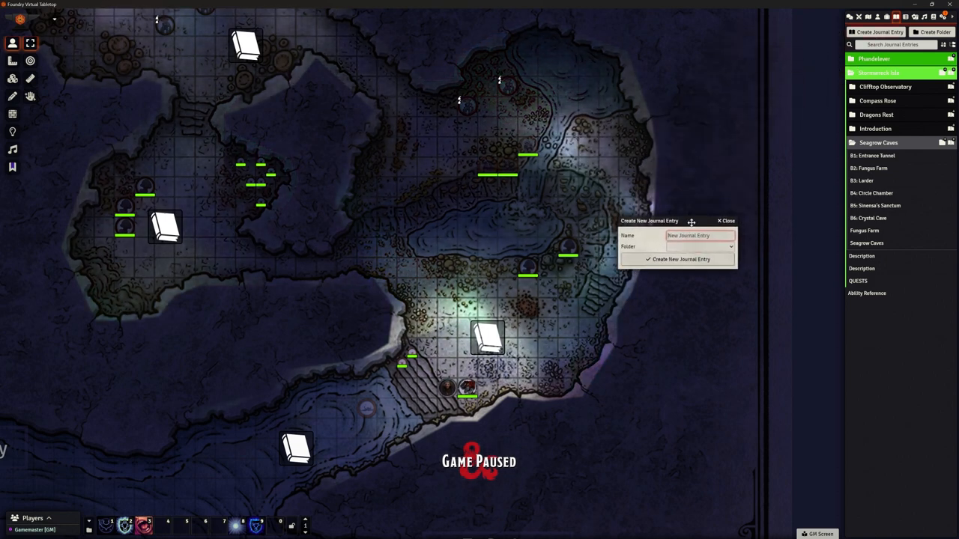
type("Seagrow Cave")
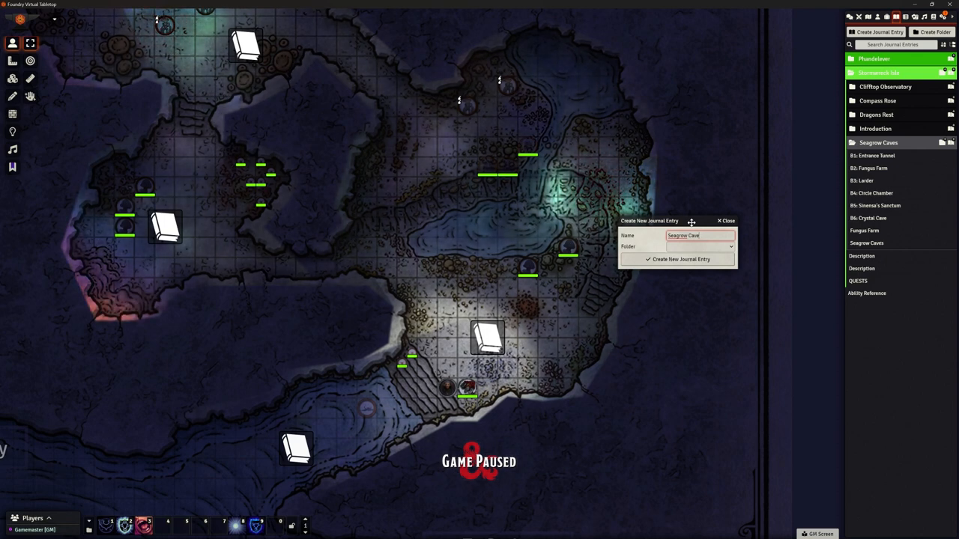
left_click(699, 247)
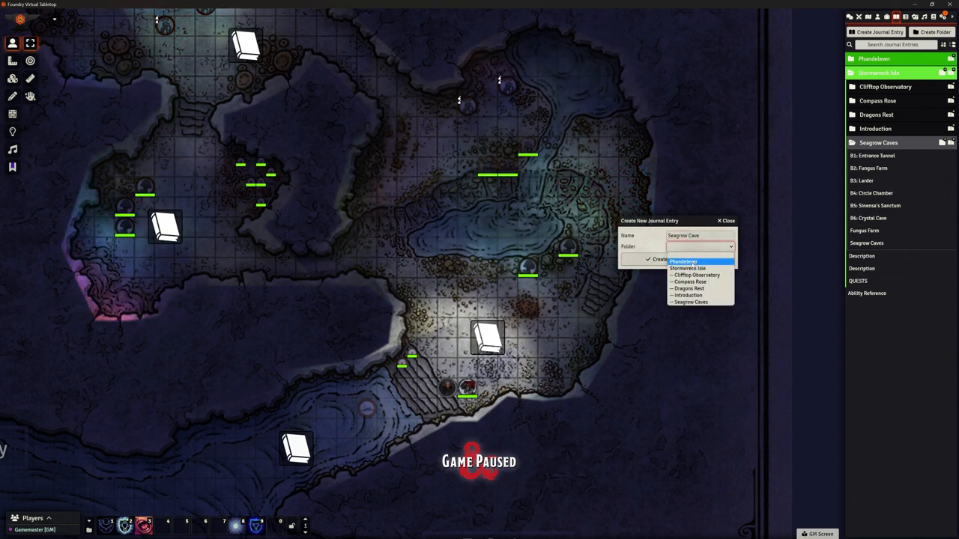
mouse_move(686, 268)
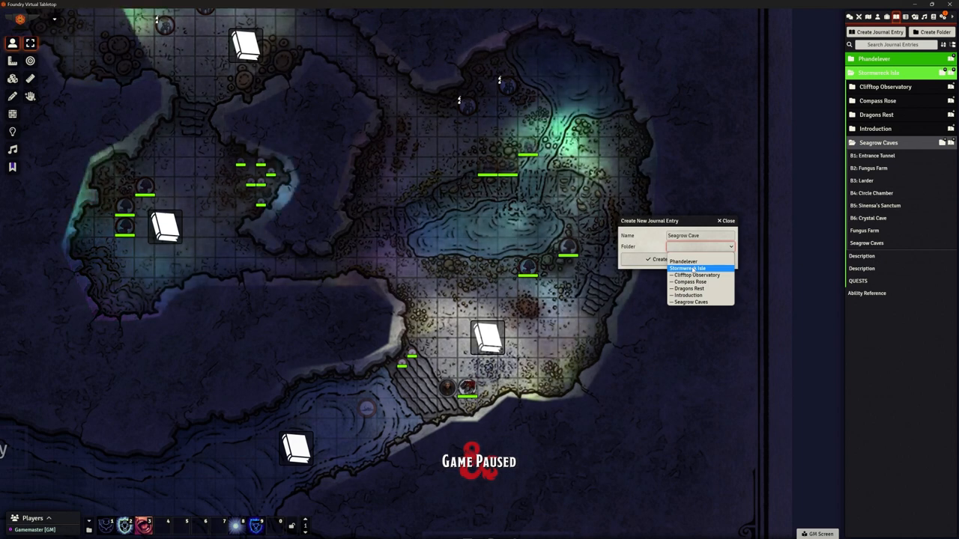
left_click(687, 268)
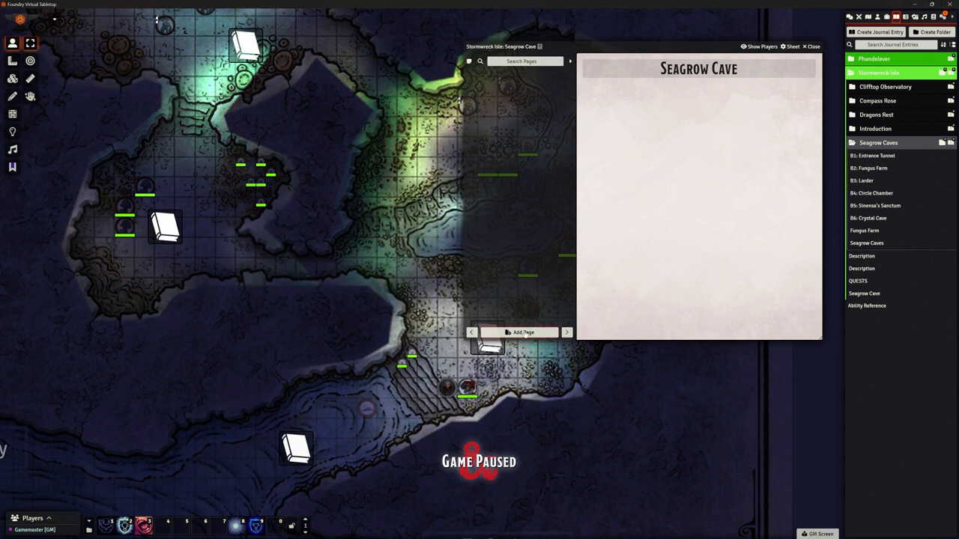
Start a new Map Location page for Seagrow Cave and begin naming it.
left_click(523, 331)
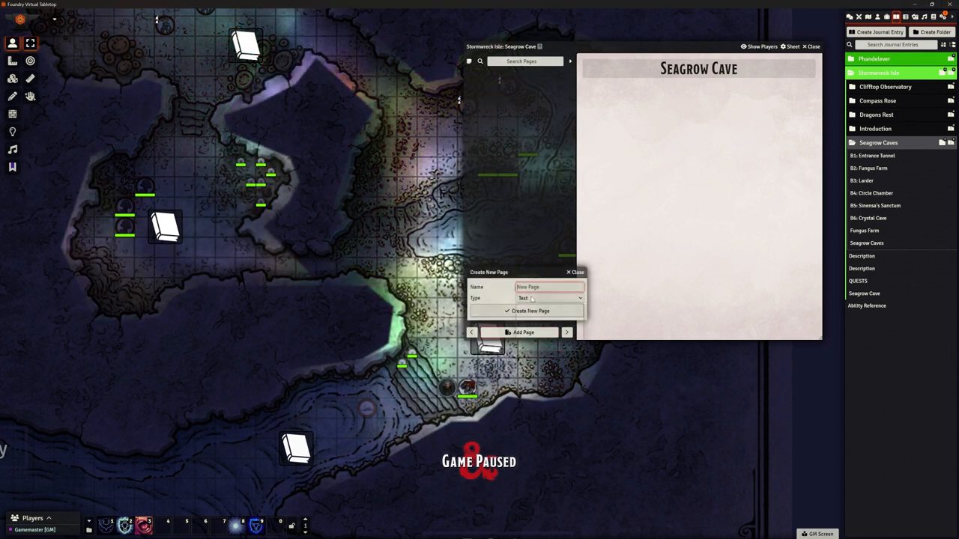
left_click(551, 298)
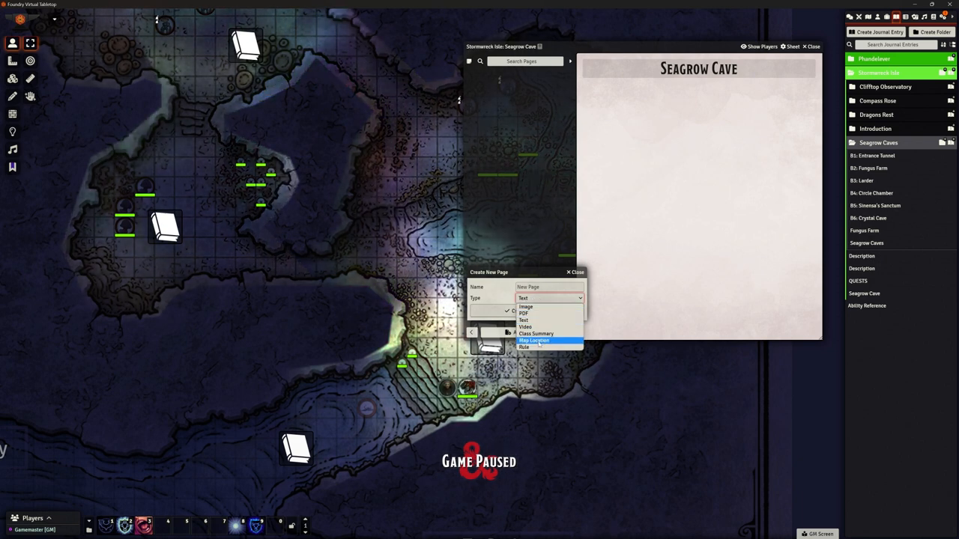
left_click(533, 340)
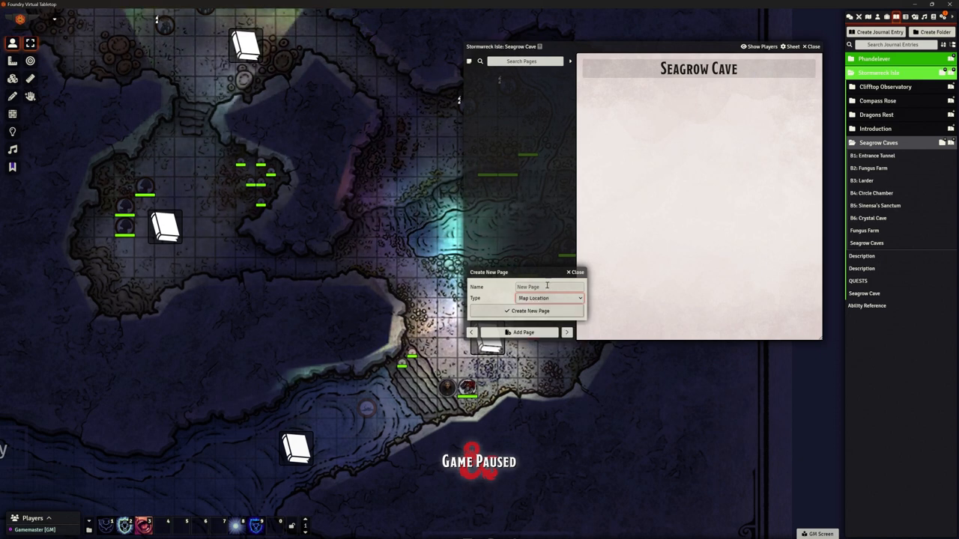
left_click(549, 287)
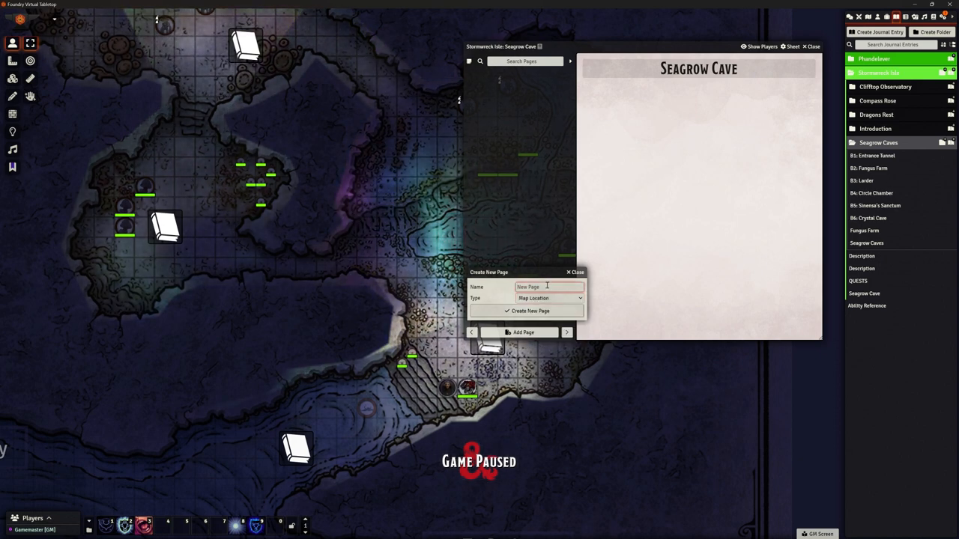
type("Fu")
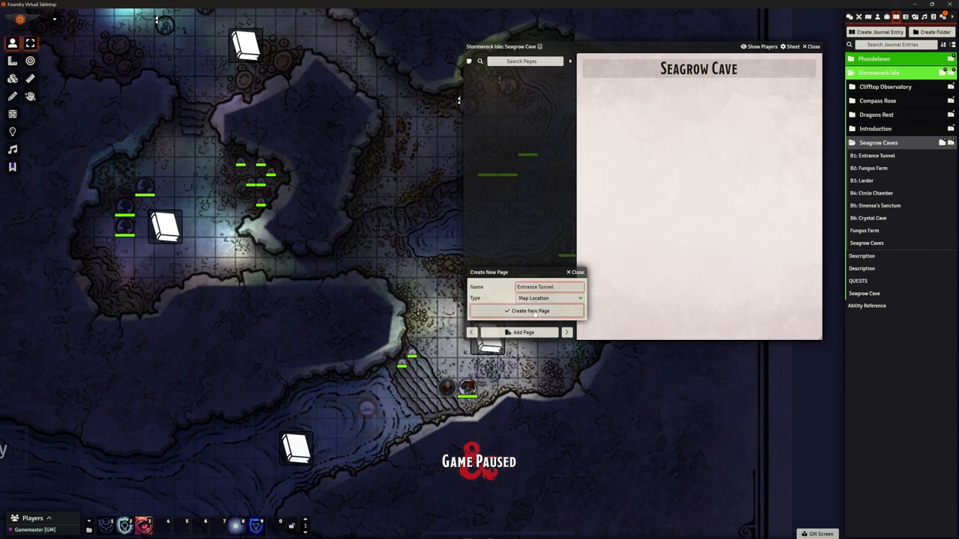
Create the Entrance Tunnel page with code B1 and its tunnel description, and save it.
left_click(526, 311)
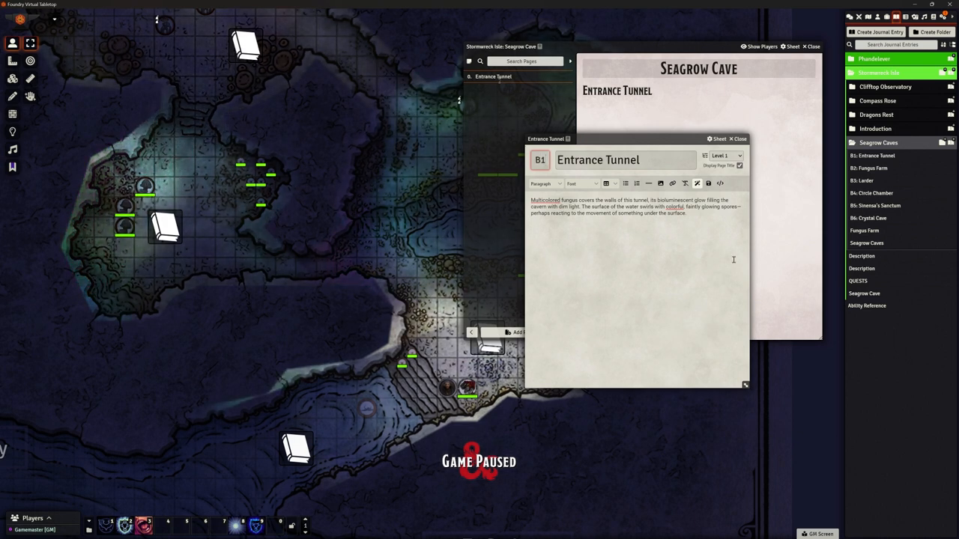
left_click(738, 138)
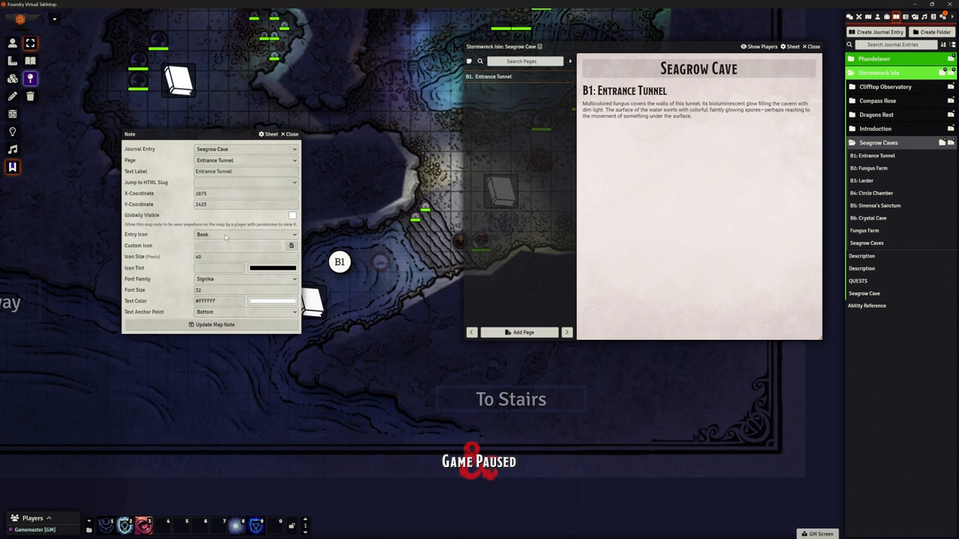
mouse_move(358, 276)
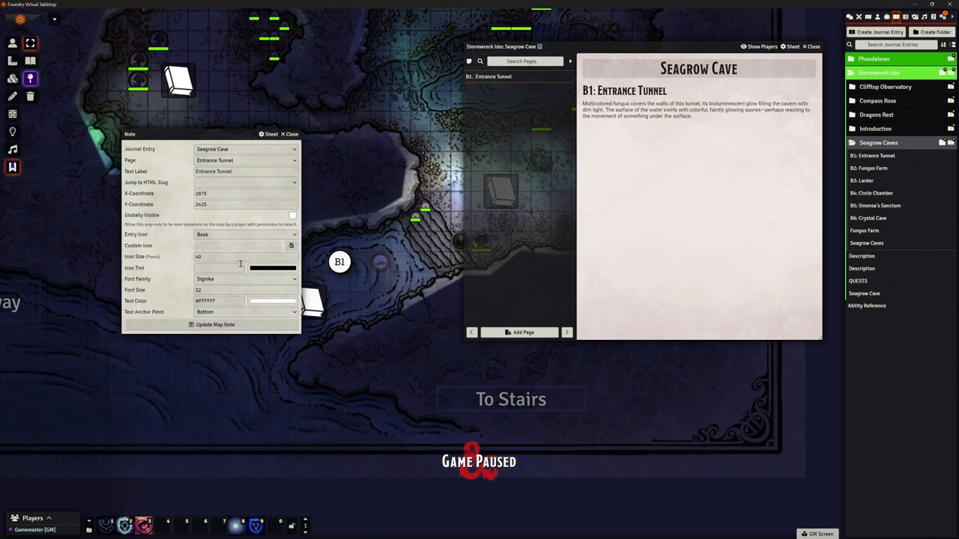
Save the B1 Entrance Tunnel map note settings with the Book icon on the cave map.
left_click(215, 325)
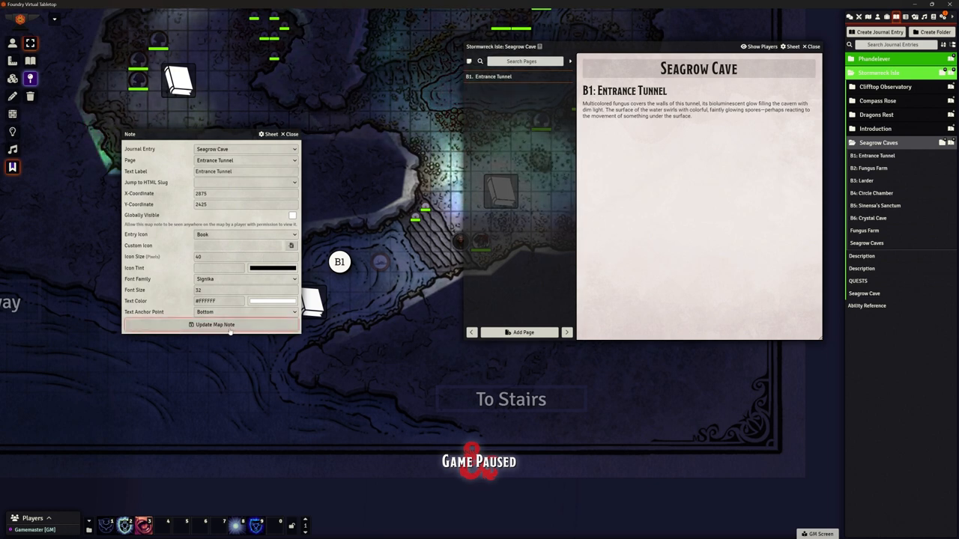
left_click(292, 134)
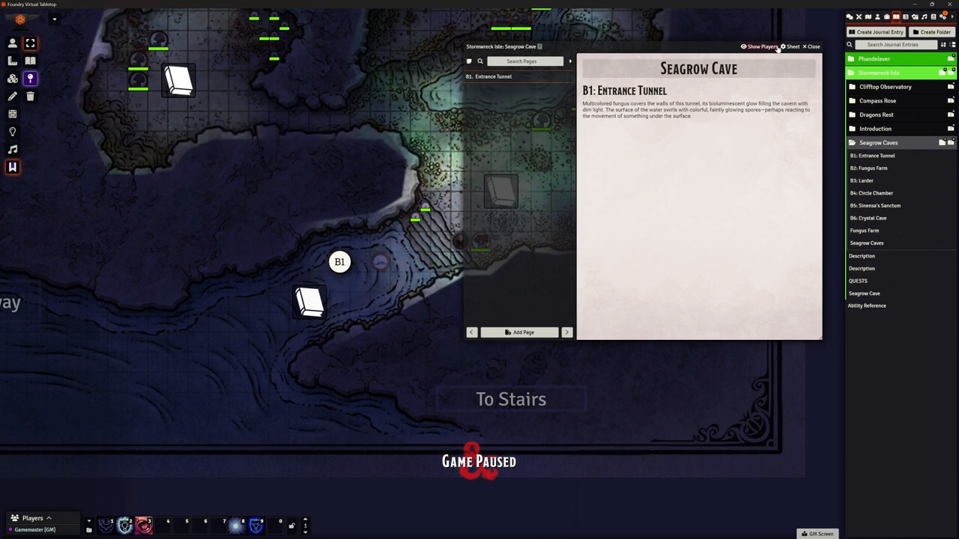
left_click(813, 46)
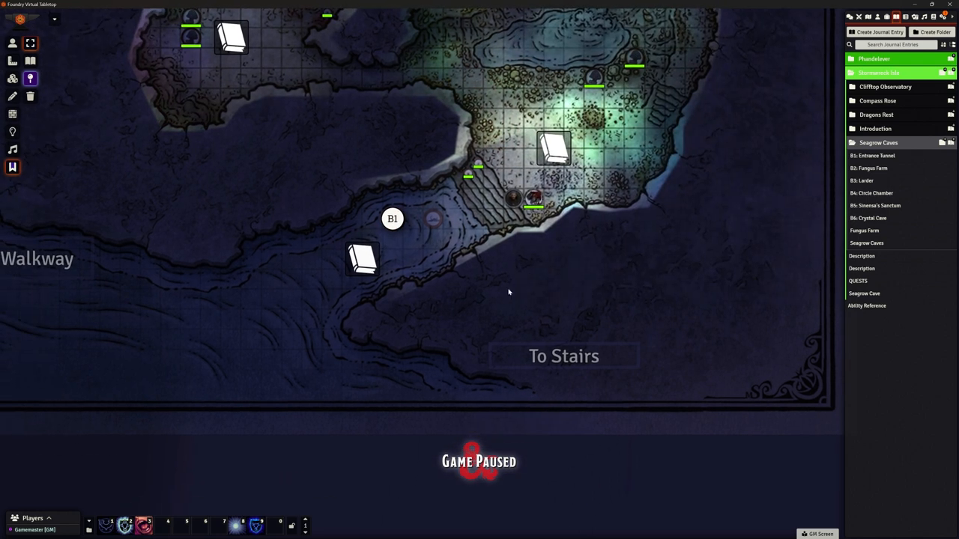
mouse_move(363, 258)
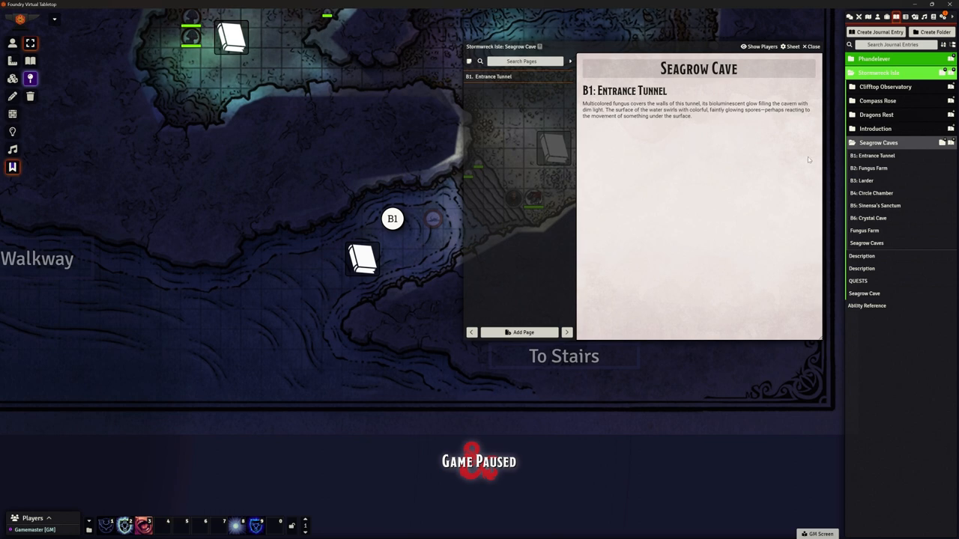
mouse_move(877, 210)
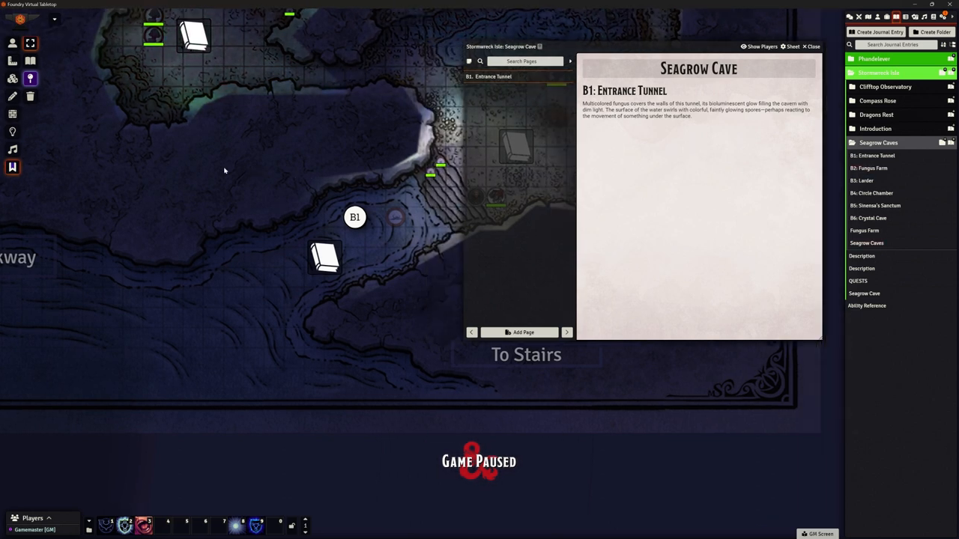
Create a Map Location page named Fungus Farm in Seagrow Cave and open its editor.
left_click(522, 332)
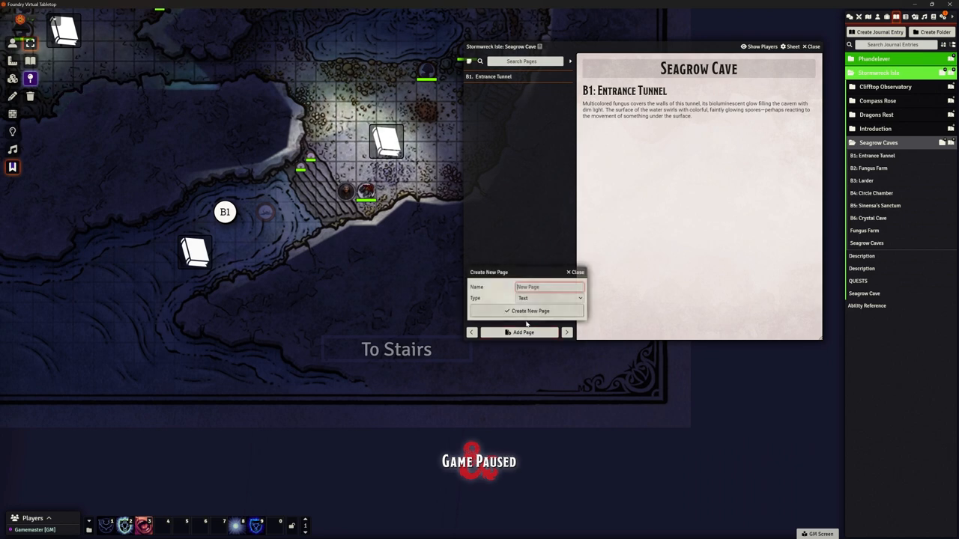
left_click(549, 298)
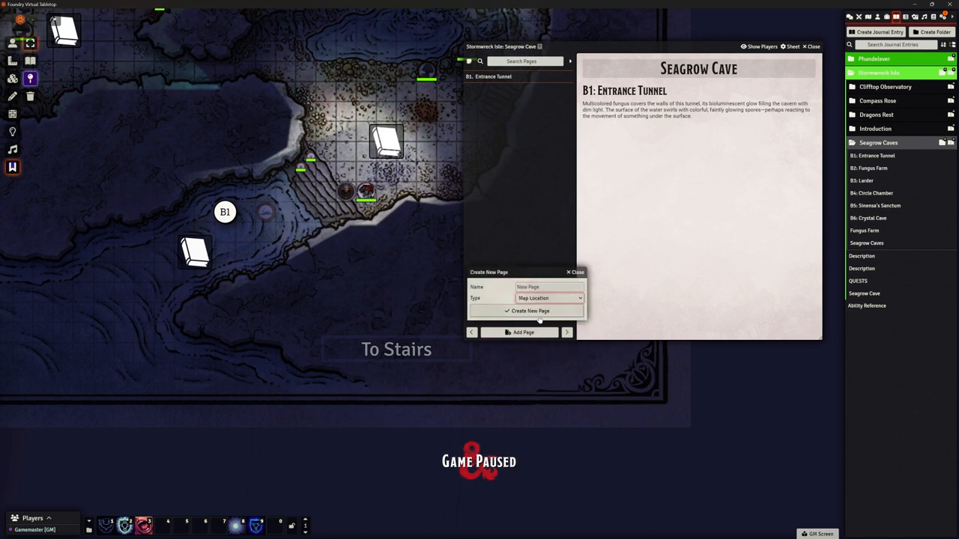
left_click(549, 287)
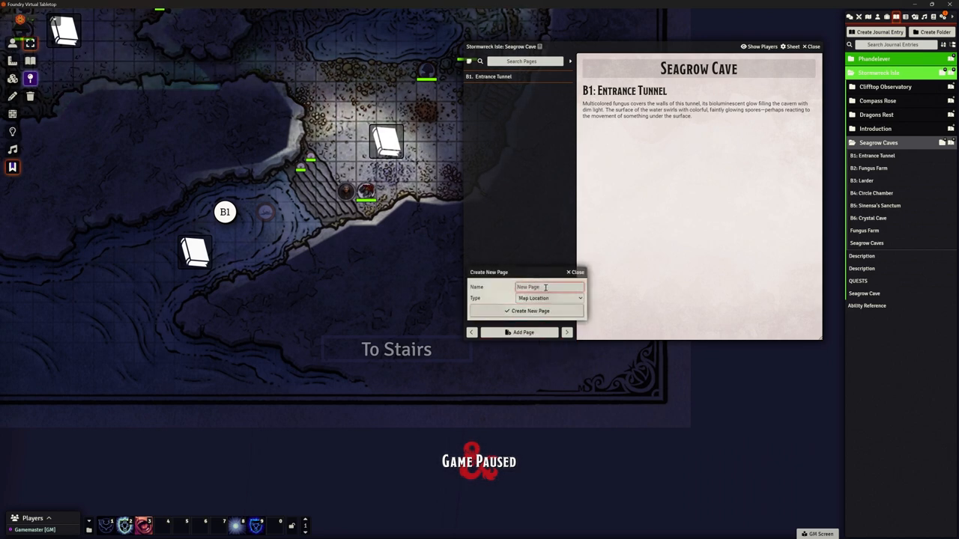
type("Fungus Farm")
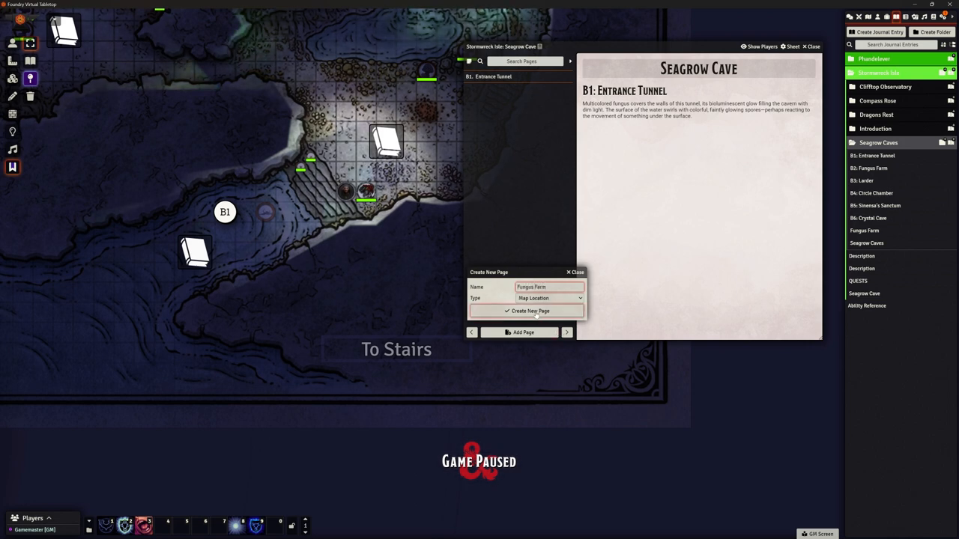
left_click(530, 311)
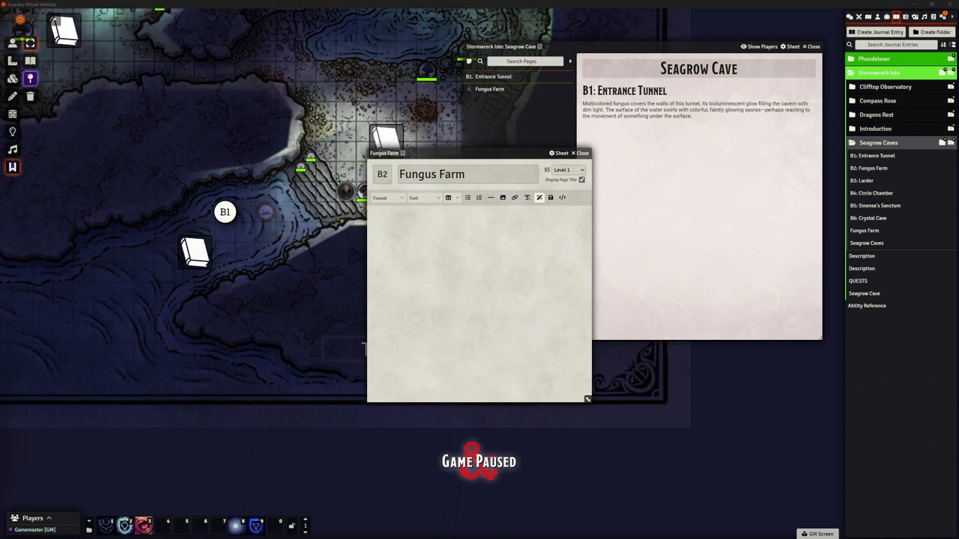
left_click(467, 227)
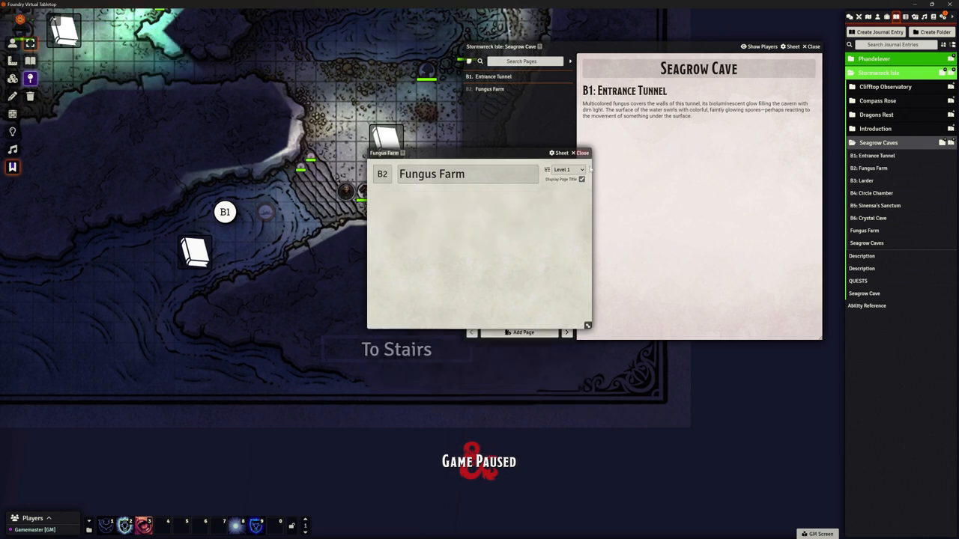
Close the Fungus Farm editor and view its B2 description in the Seagrow Cave journal.
left_click(582, 153)
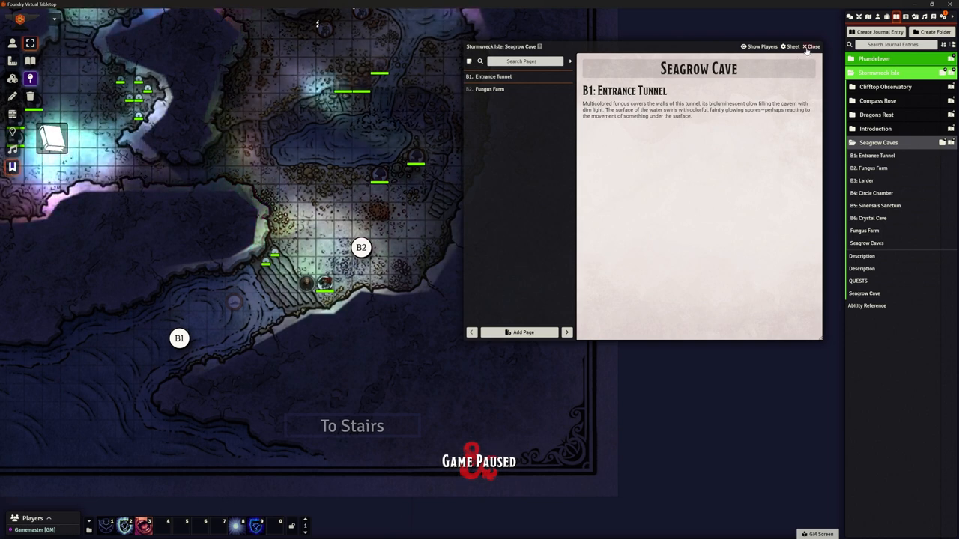
left_click(489, 88)
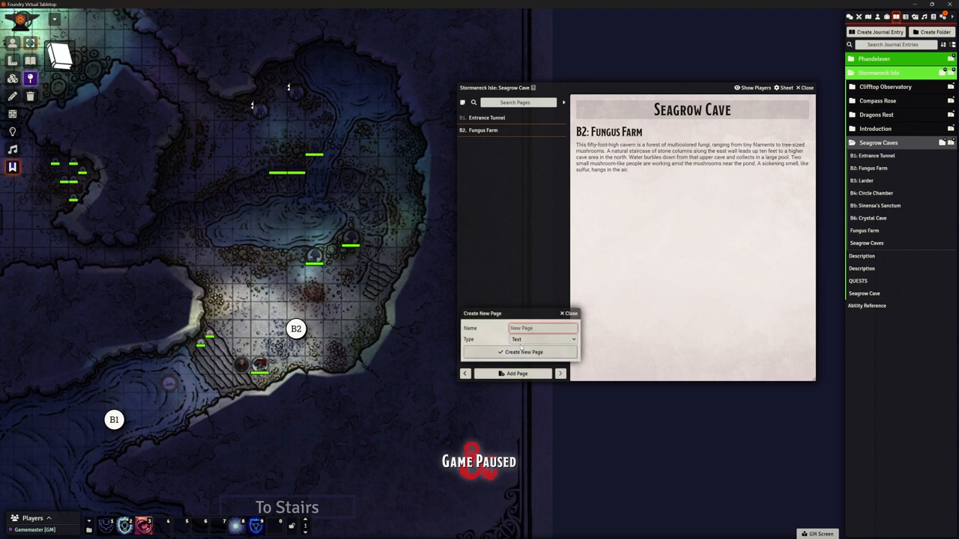
Pick Rule as the extra page's type, then abandon it and reopen Fungus Farm for editing.
left_click(544, 340)
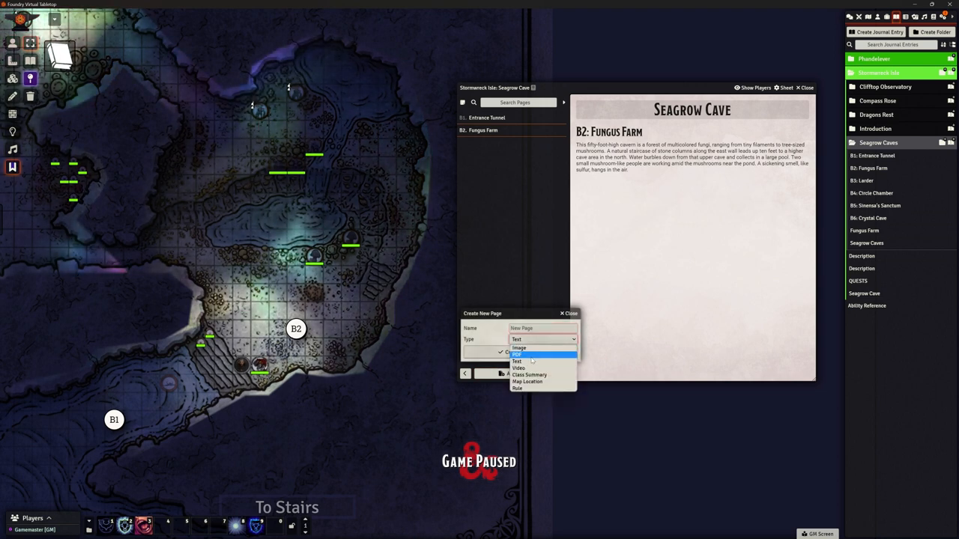
mouse_move(530, 374)
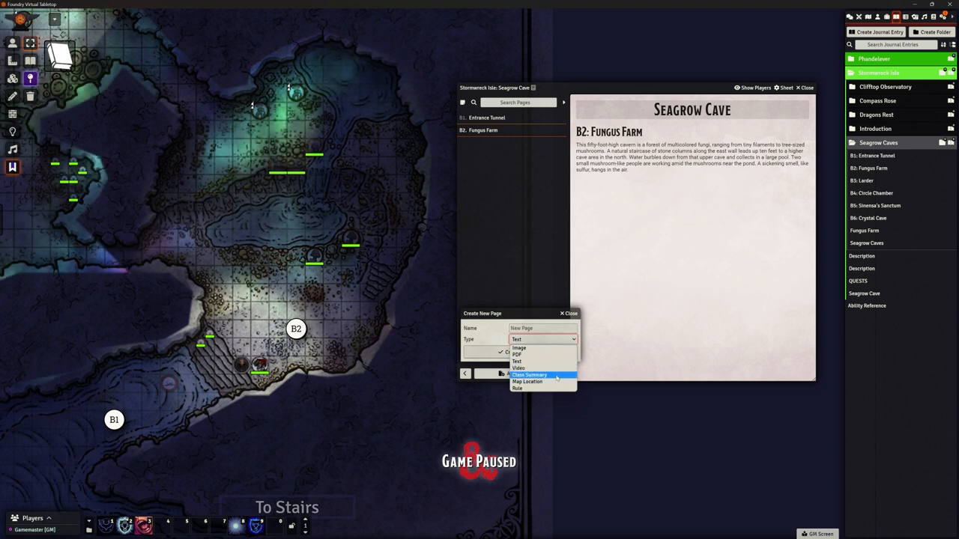
mouse_move(528, 382)
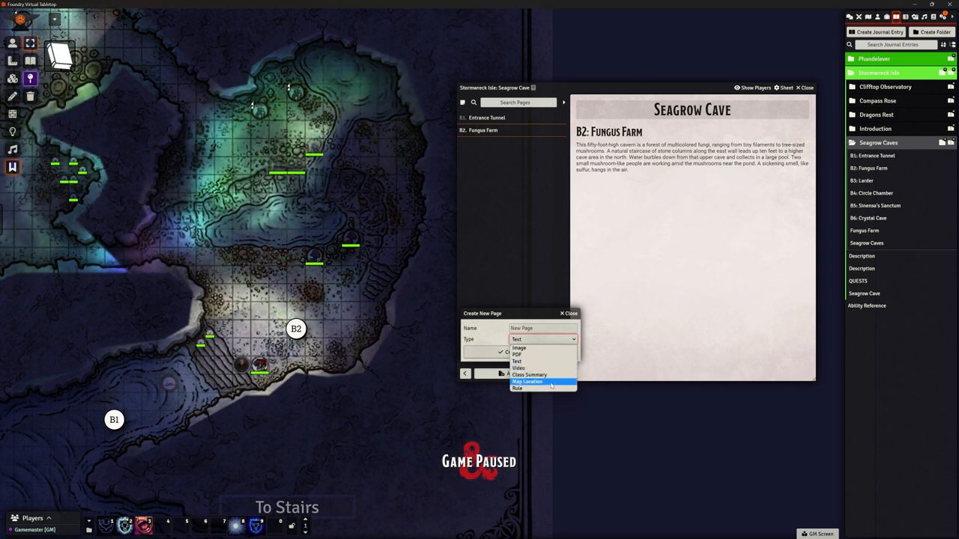
left_click(517, 388)
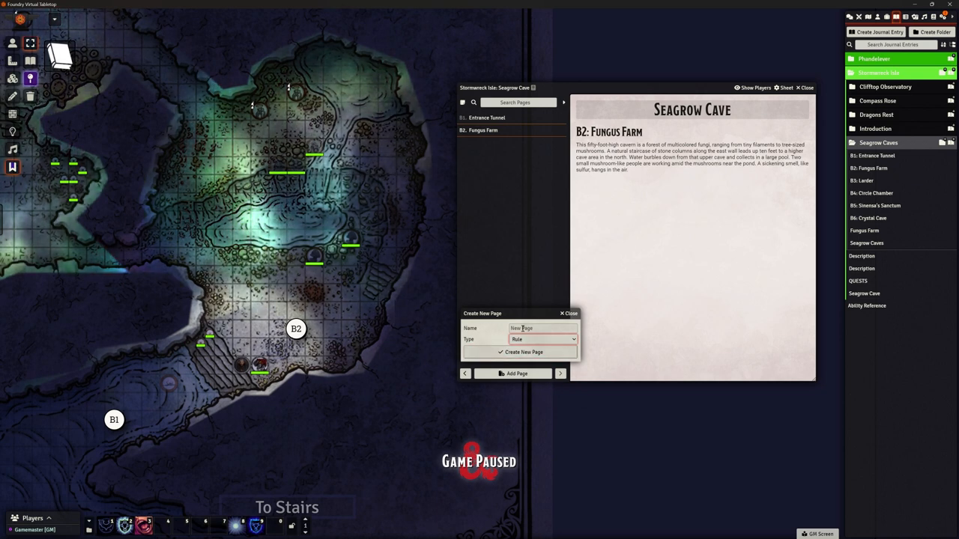
left_click(523, 352)
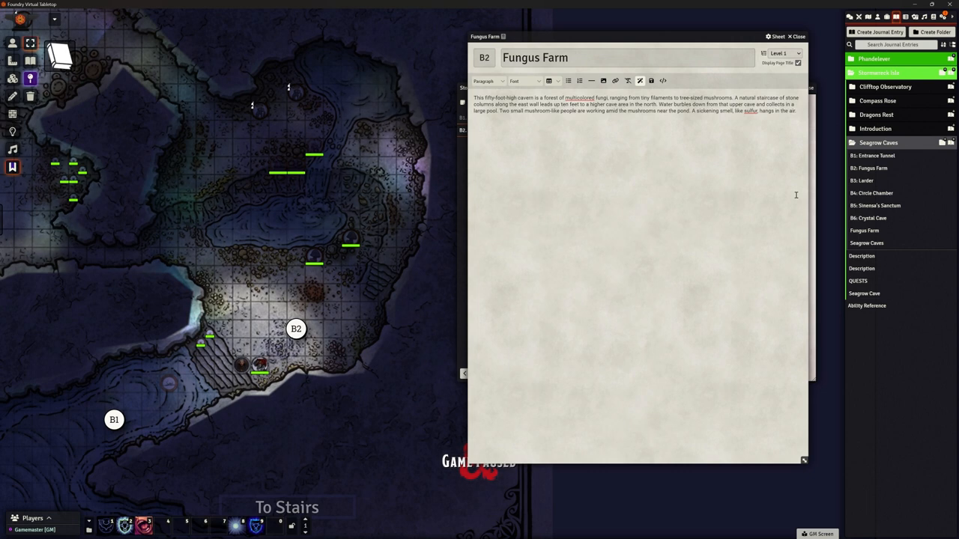
Write 'Players must make a Dexterity check (DC:12) to not slip on the wet rocks.'.
type("Players")
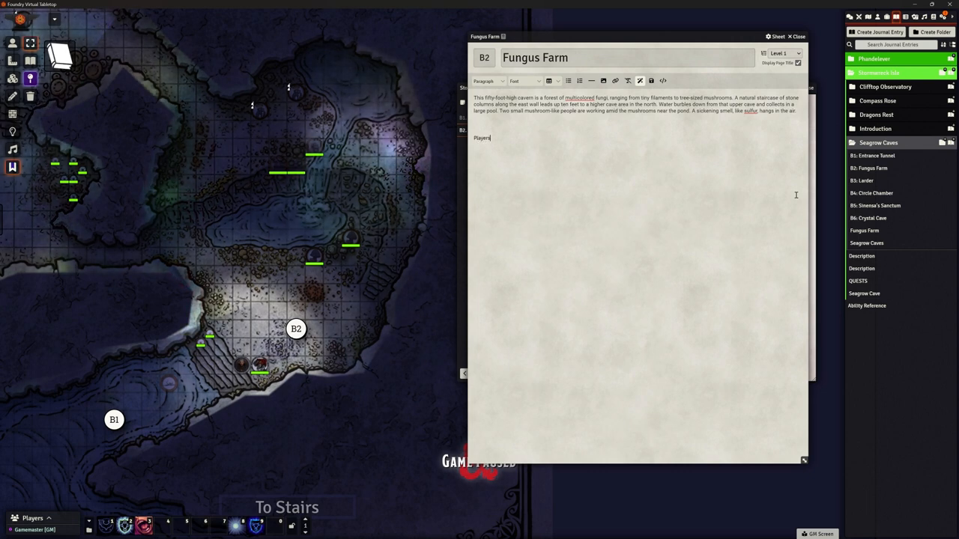
type("must")
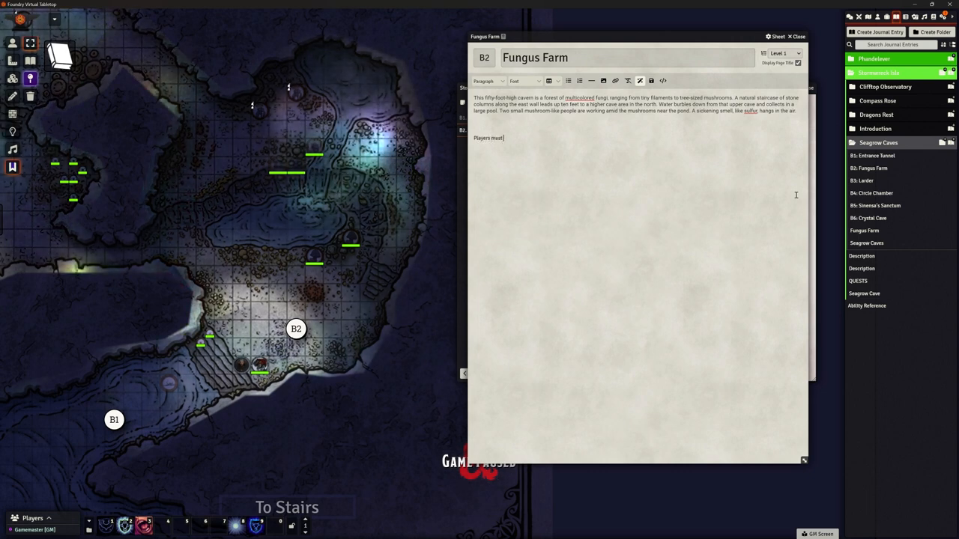
type("make a Dexterity c")
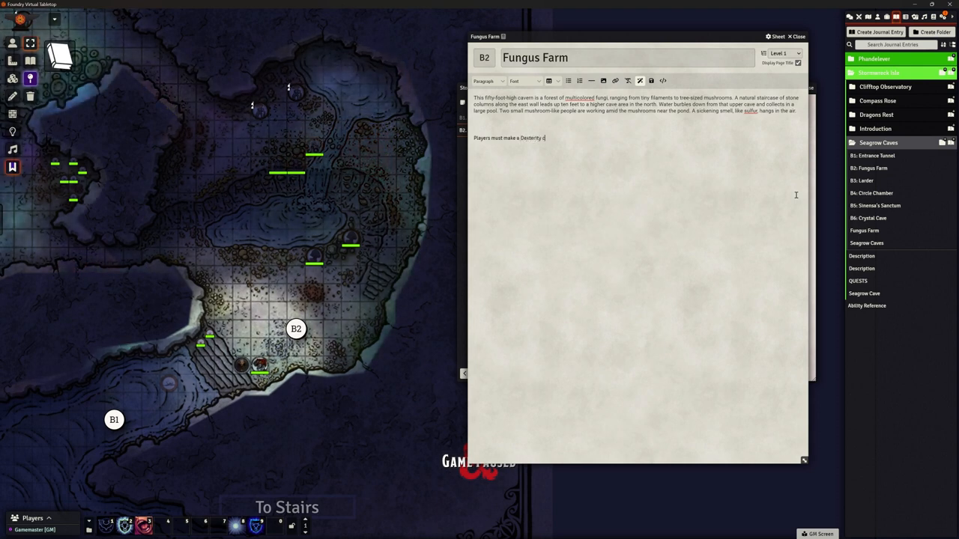
type("heck (DC)")
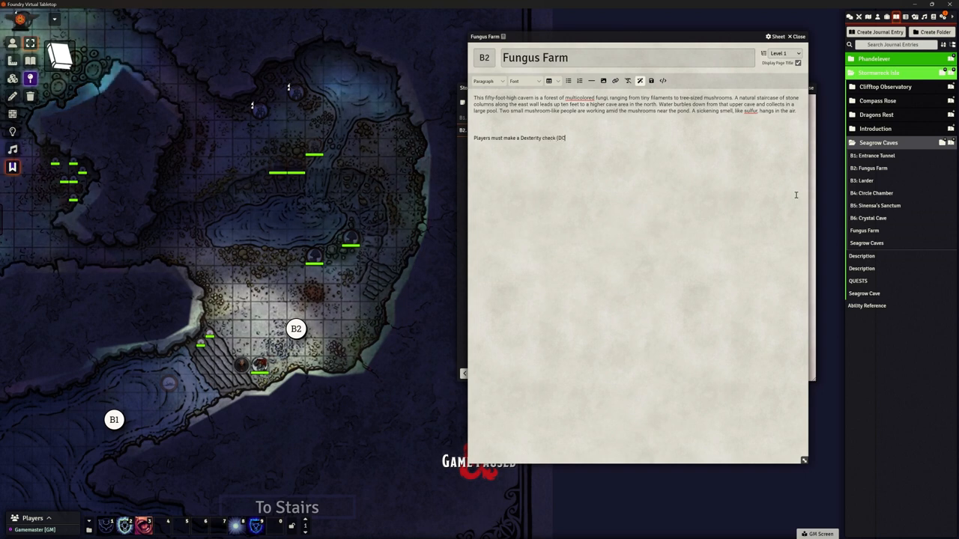
type("12) to")
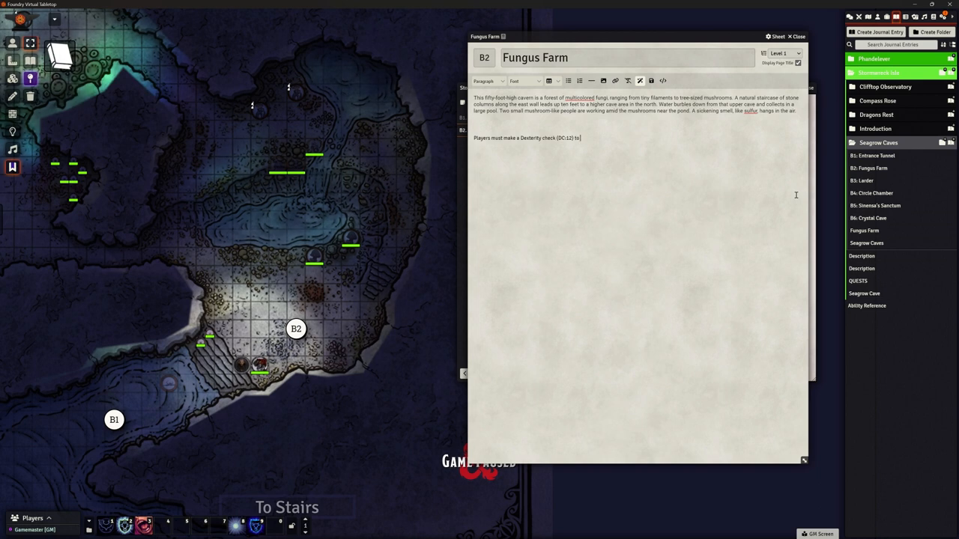
type("not slip on the")
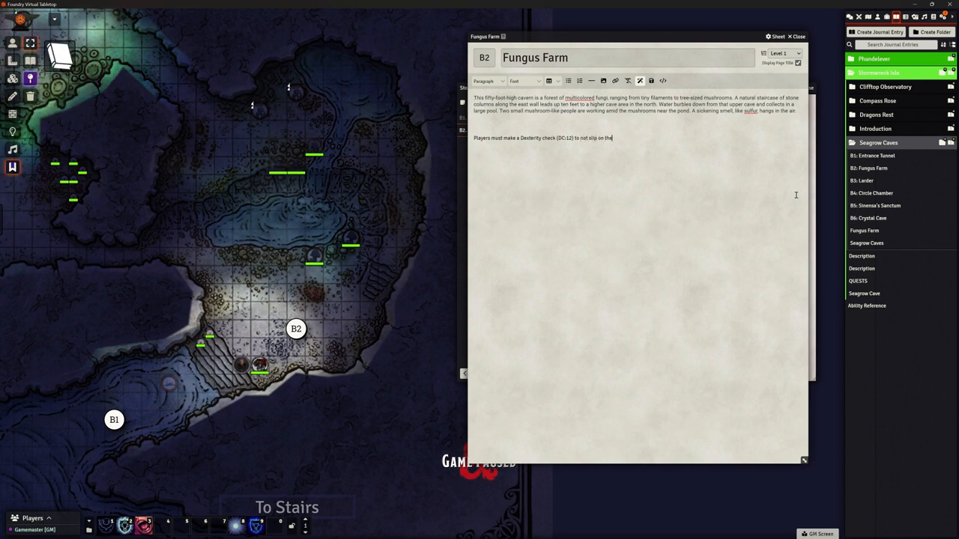
type("wet rocks.")
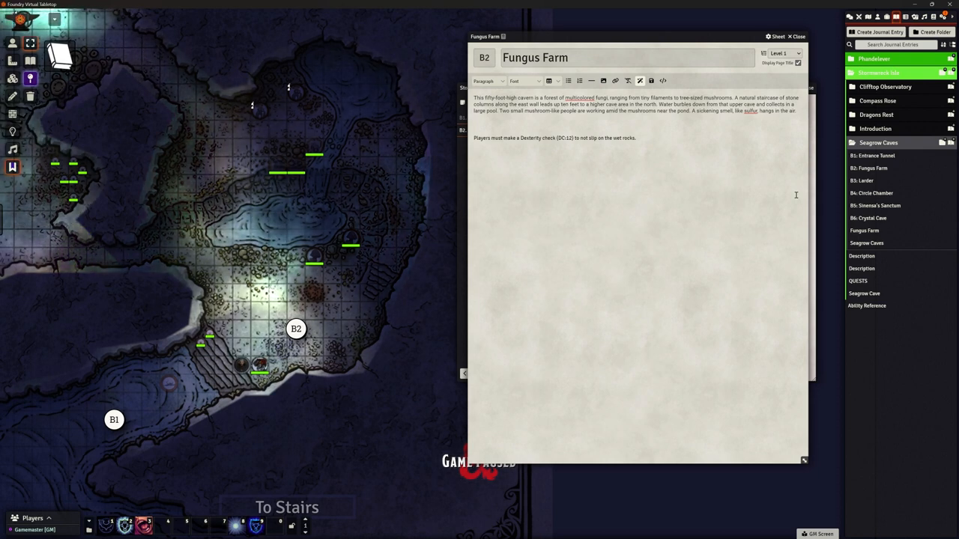
Rewrite the sentence with a [[/save dexterity 12]] saving throw enricher for the wet rocks.
type("Players")
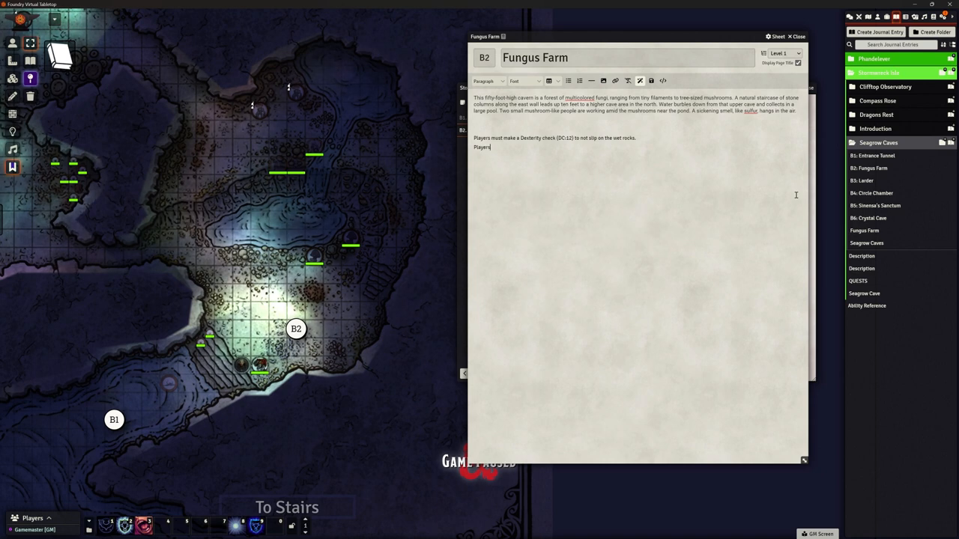
type("must make a [[/save")
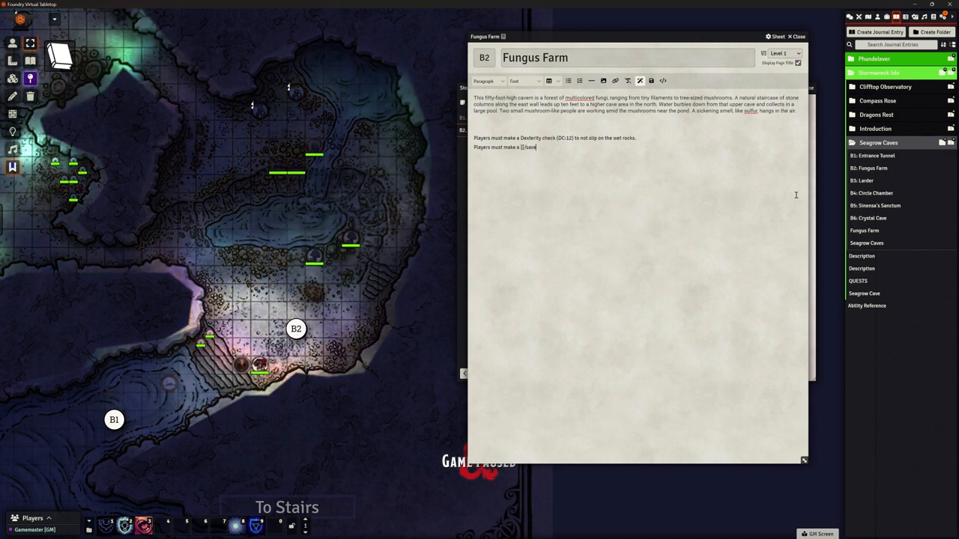
type("d")
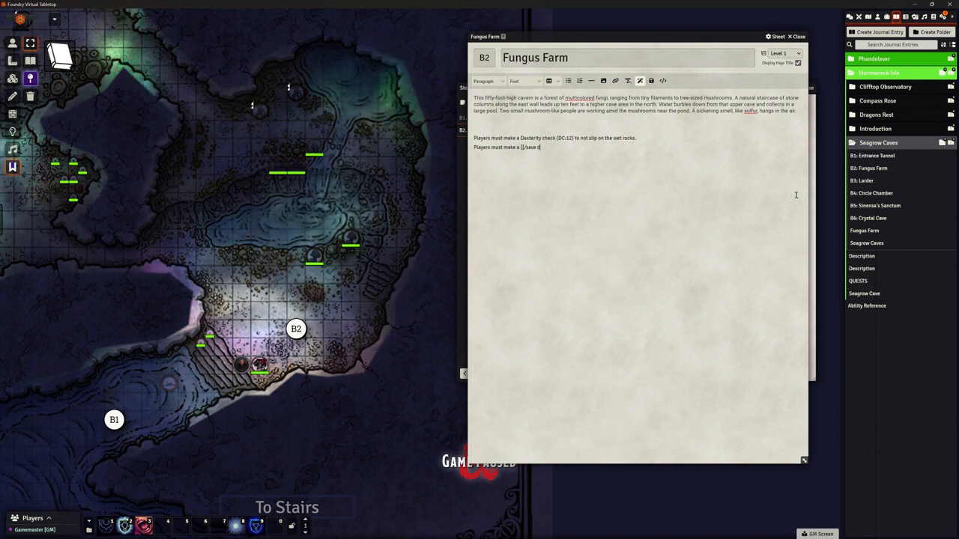
type("exterity 12]]")
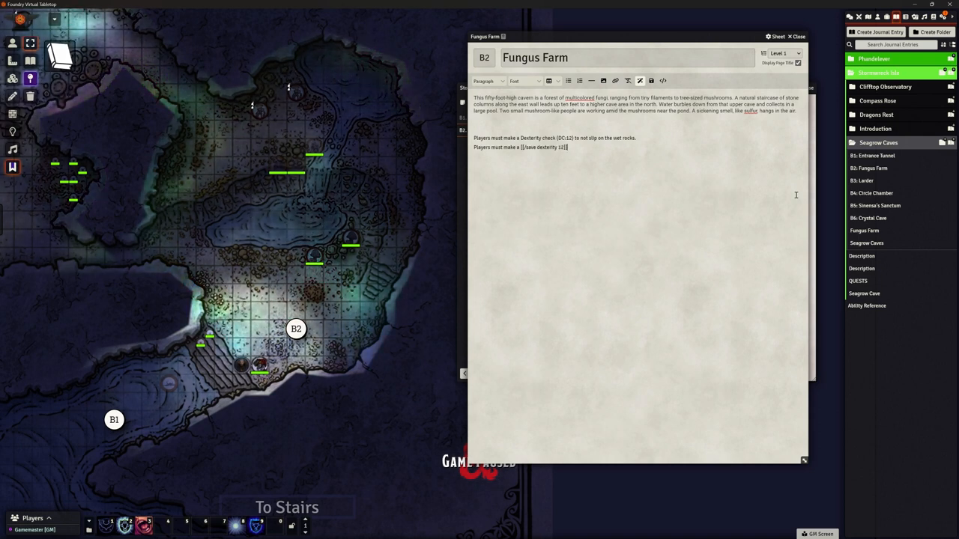
type("saving throw to not")
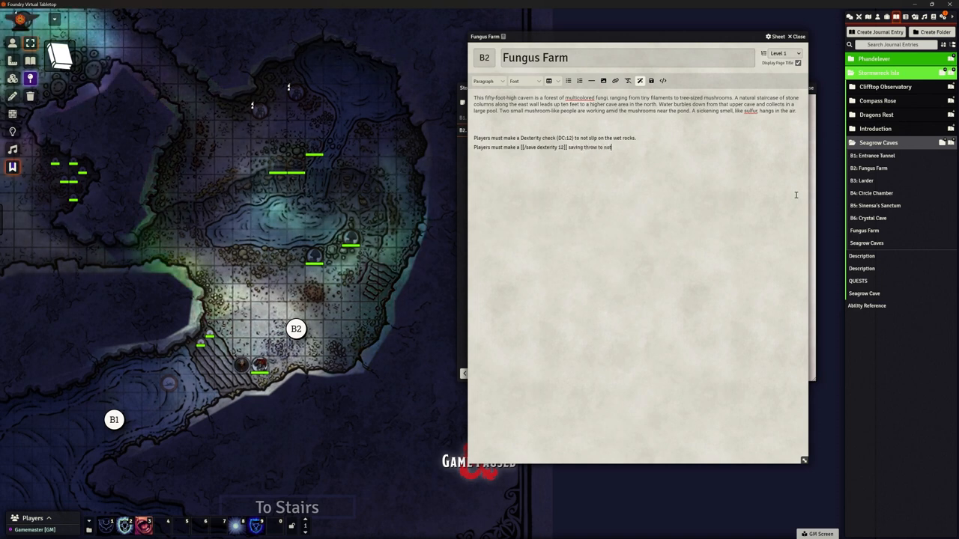
type("slip")
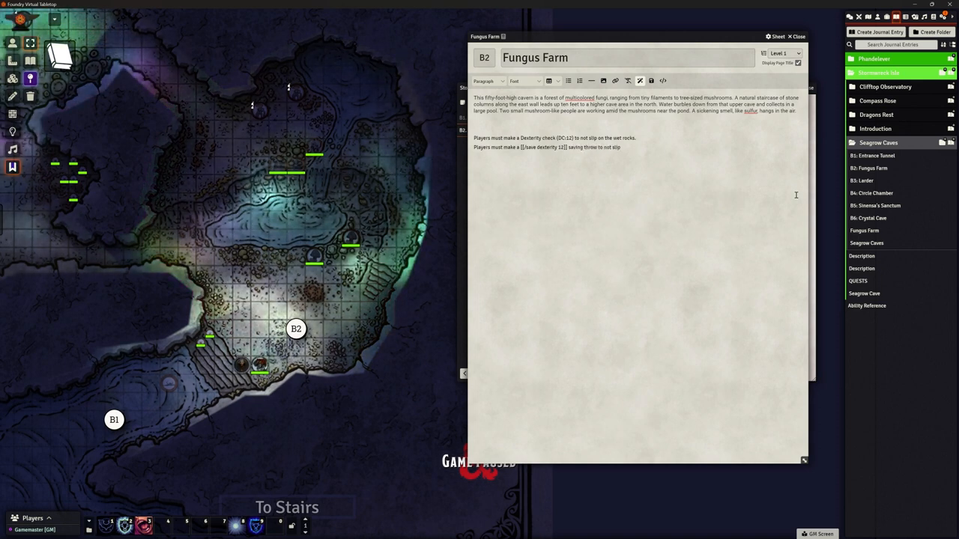
type("on the wet rocks.")
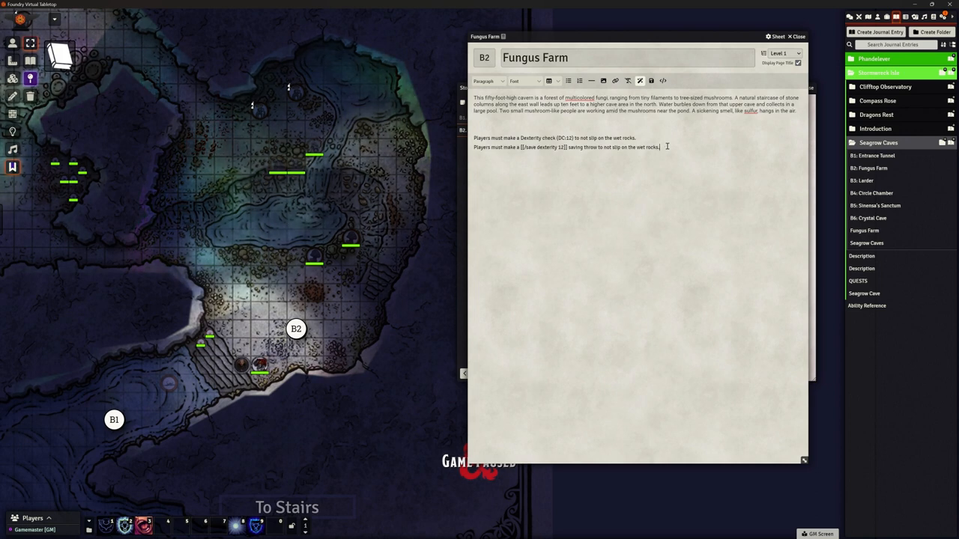
Add 'Does [[/damage 1d6 bludgeoning]]' as the slipping damage roll.
type("Does")
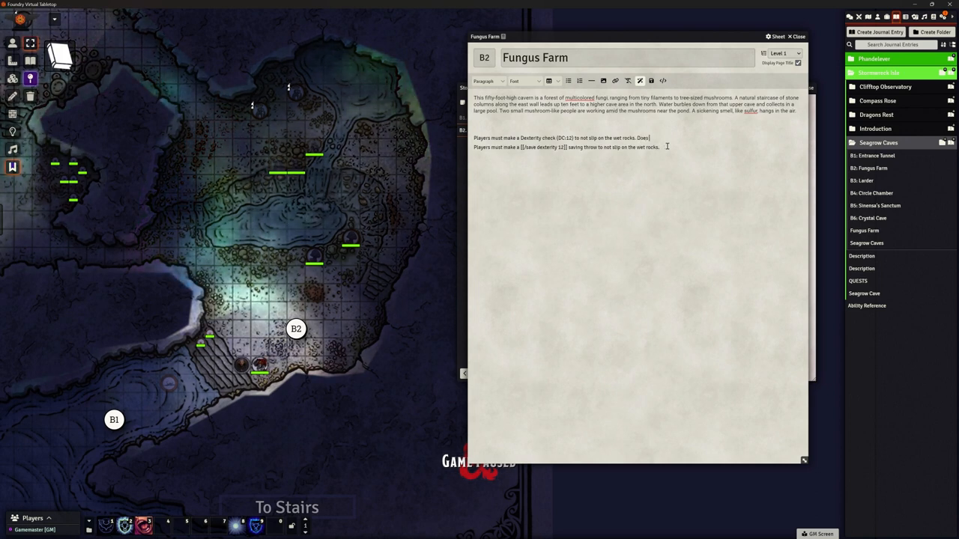
type("1d6 damage.")
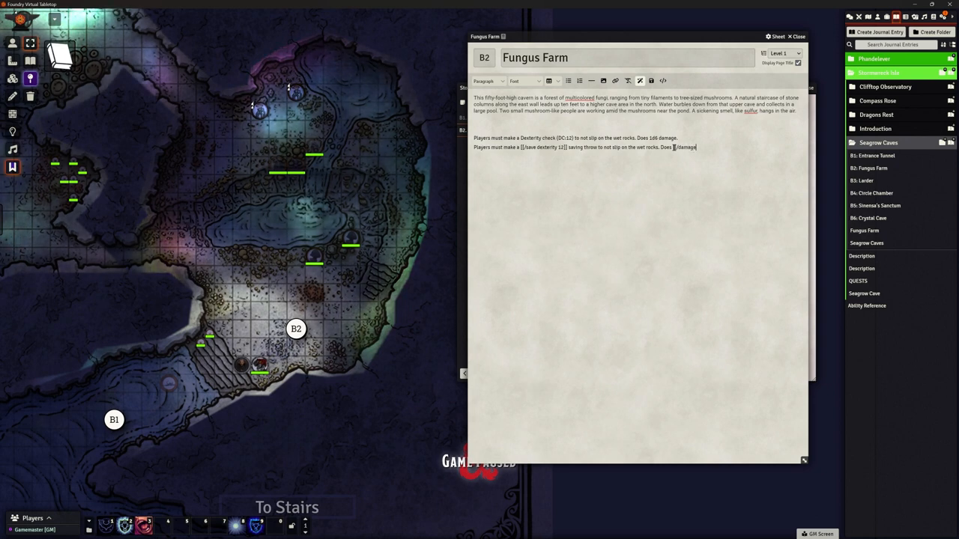
type("1d6")
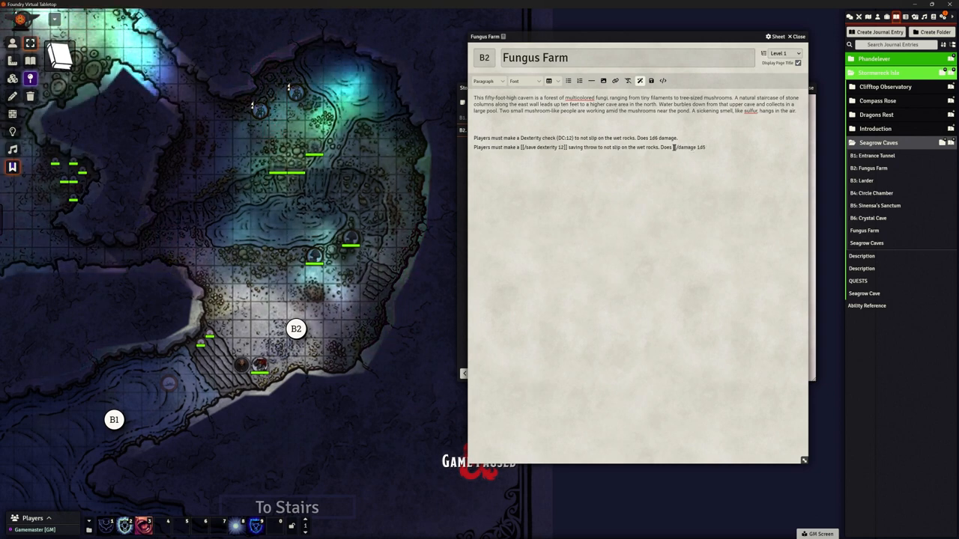
type("bludgeoning")
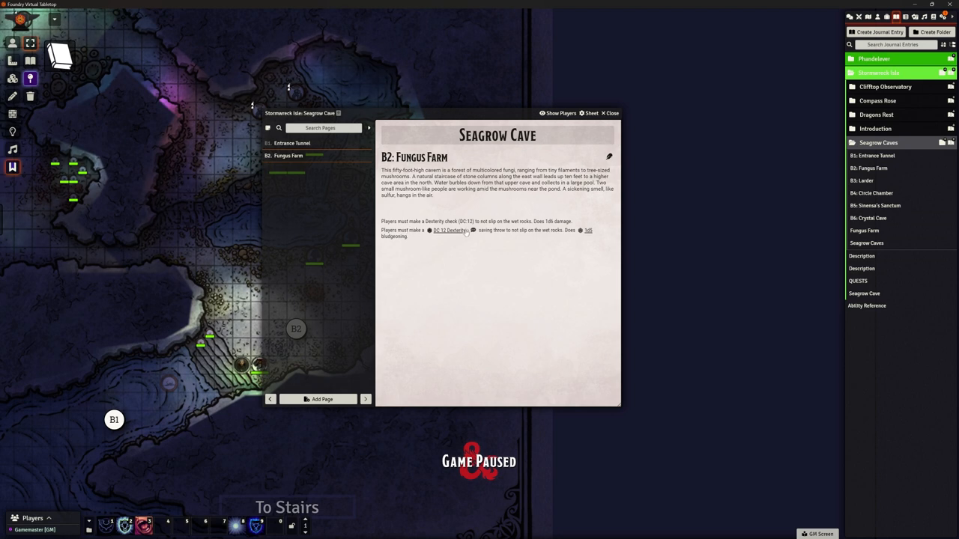
mouse_move(472, 230)
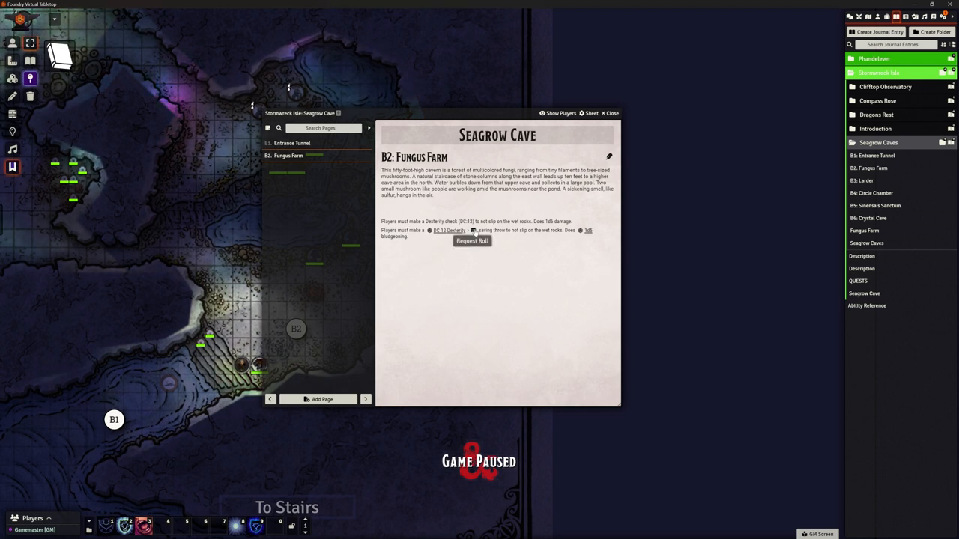
mouse_move(817, 64)
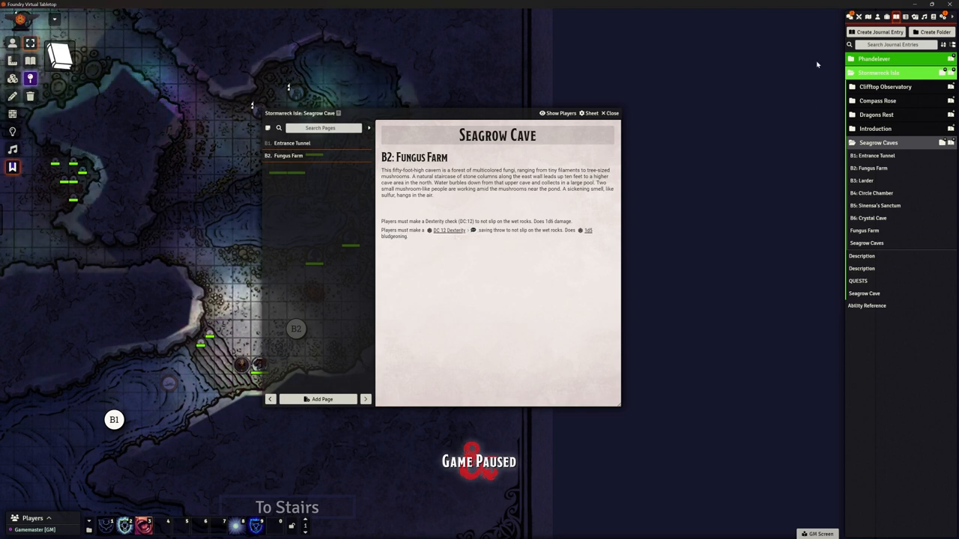
Post a DC 12 Dexterity roll request to chat from the Fungus Farm save link.
left_click(849, 16)
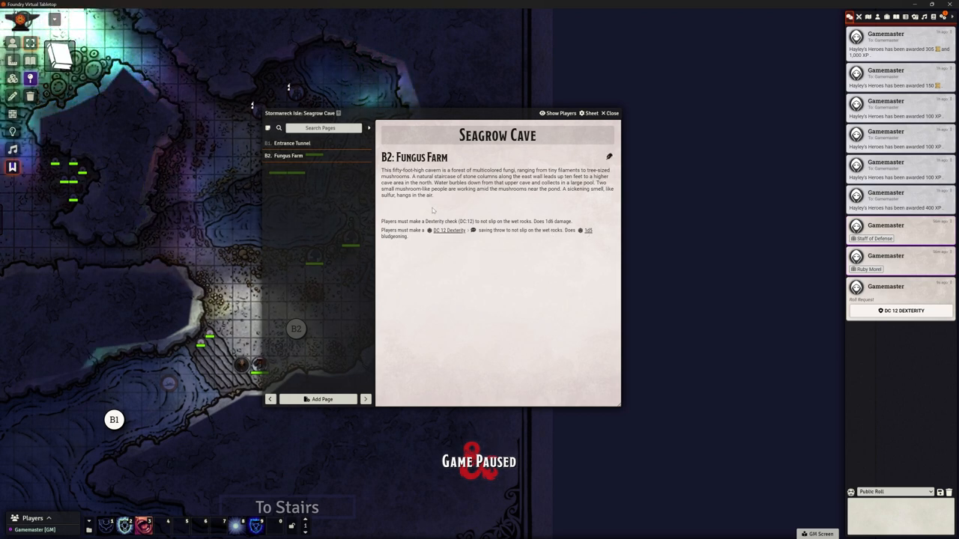
left_click(609, 156)
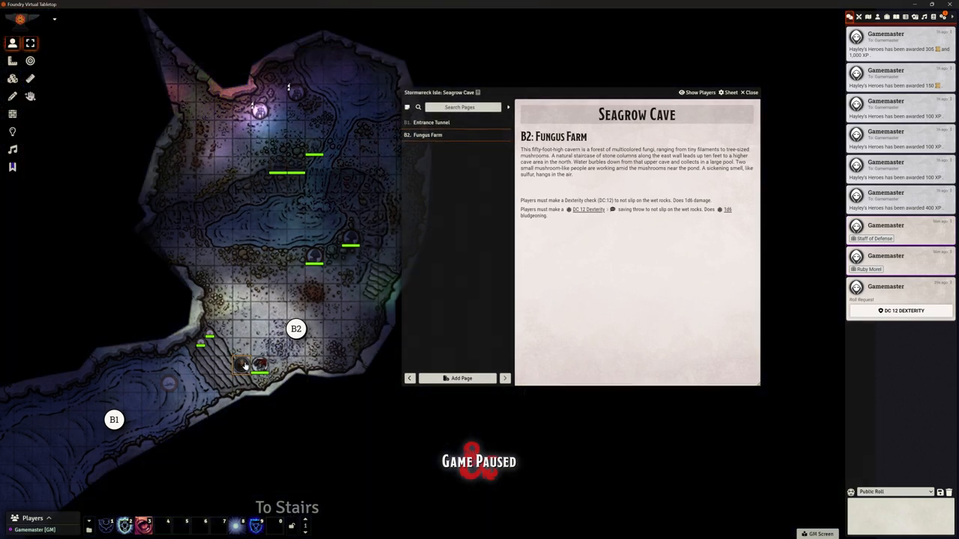
Select a token and roll the DC 12 Dexterity save normally from the page link.
left_click(588, 209)
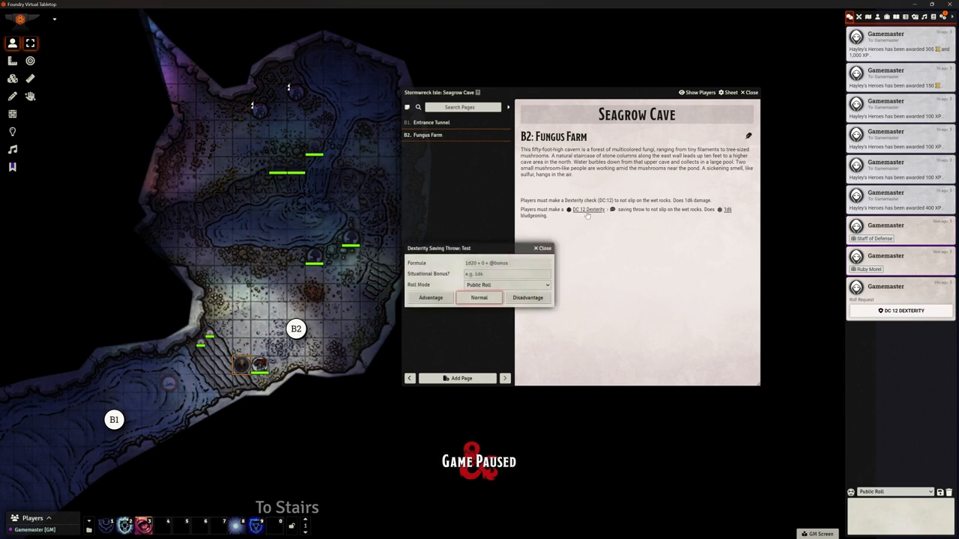
left_click(544, 248)
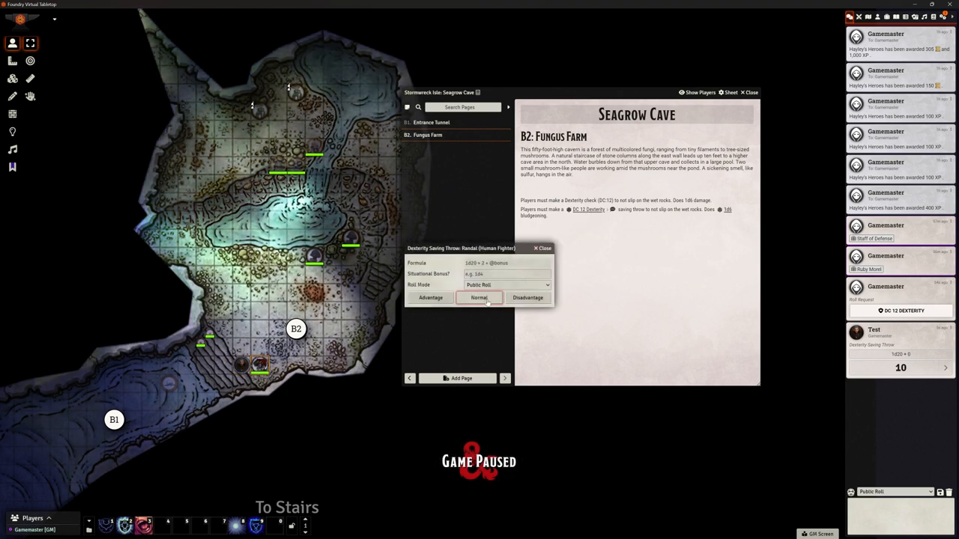
left_click(478, 298)
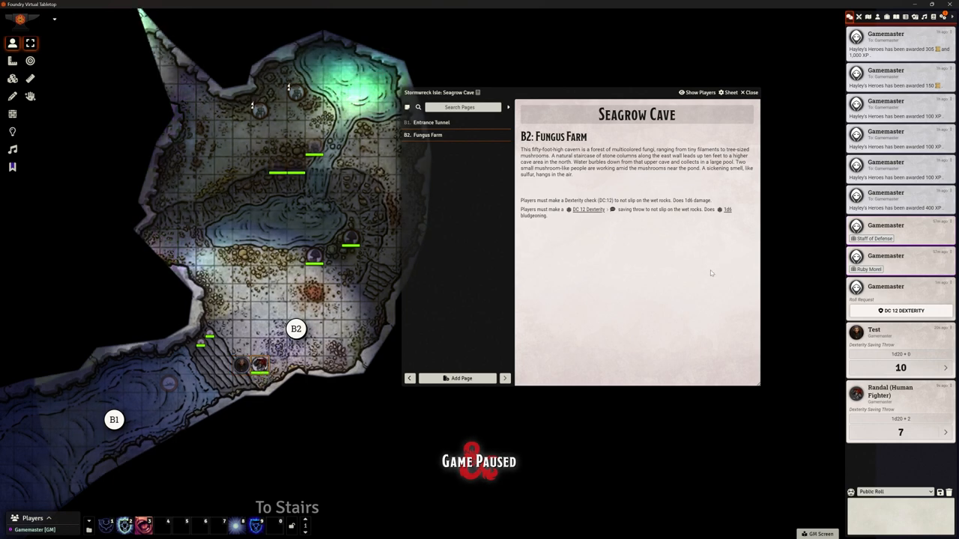
mouse_move(611, 209)
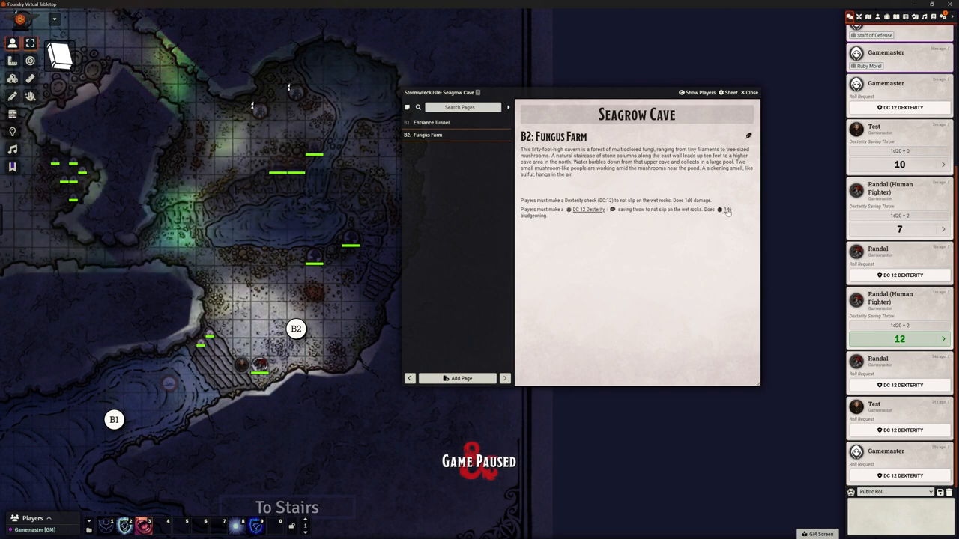
Roll the 1d6 bludgeoning damage link twice (once dismissed), getting 6 and 3 in chat.
left_click(726, 210)
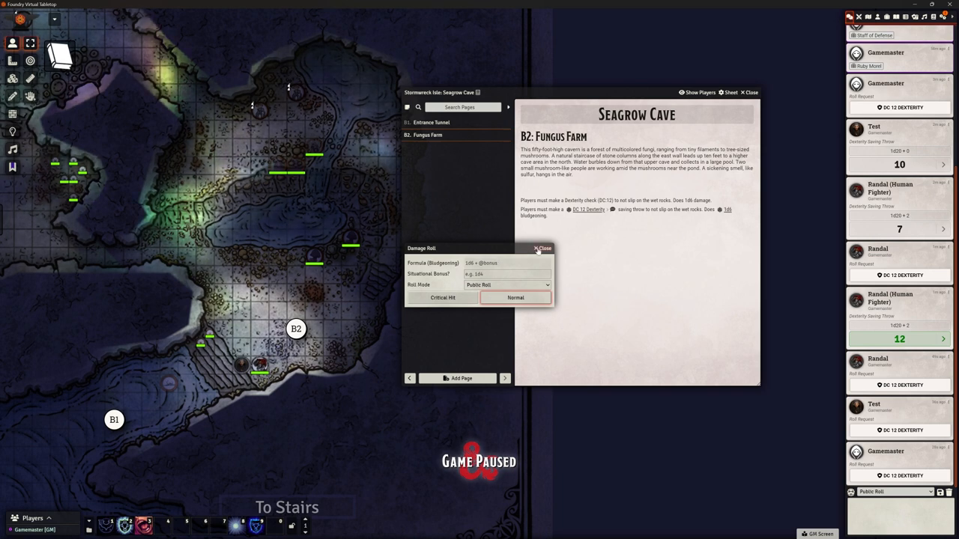
left_click(541, 248)
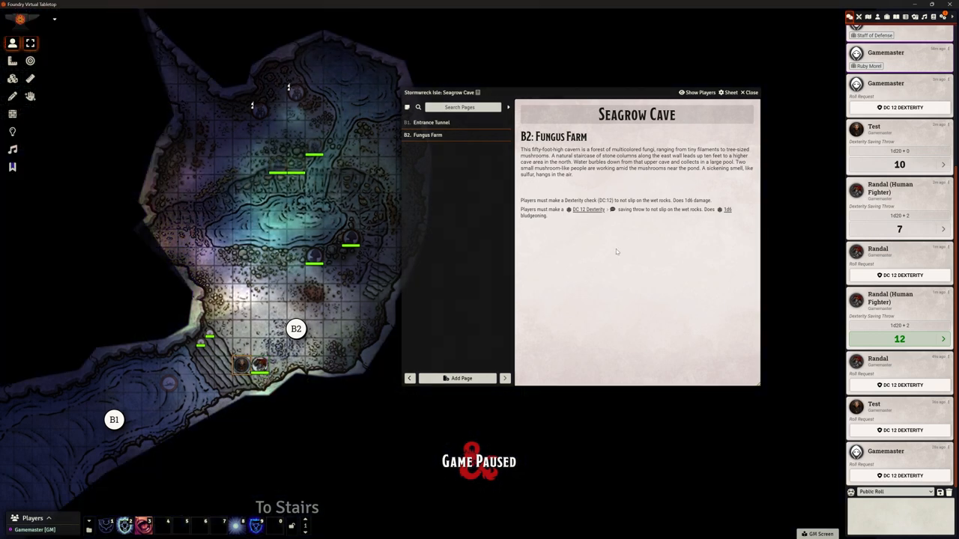
left_click(727, 209)
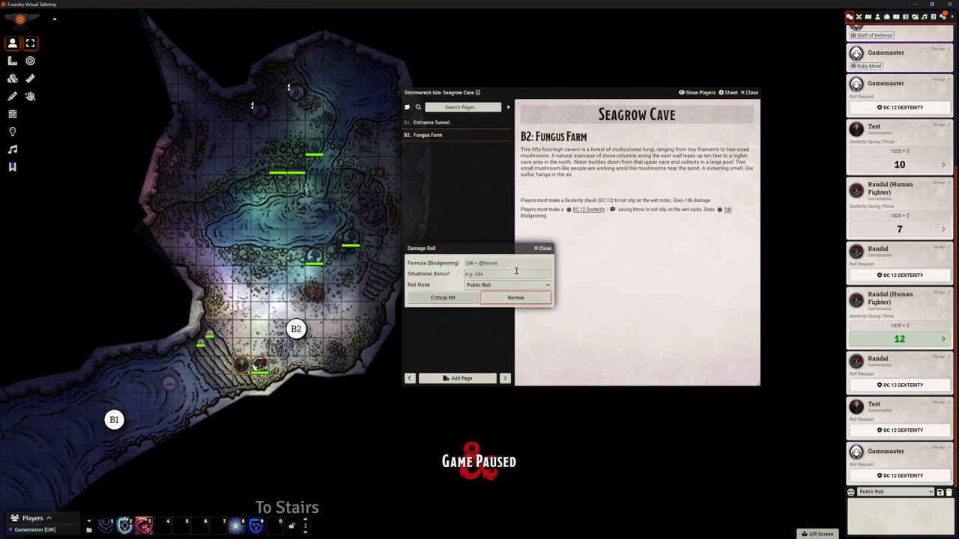
left_click(516, 298)
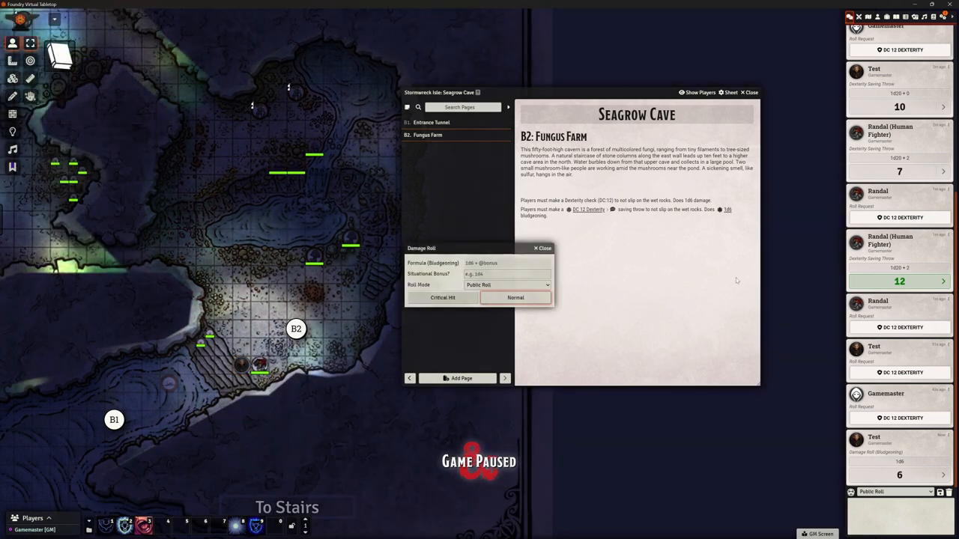
left_click(542, 248)
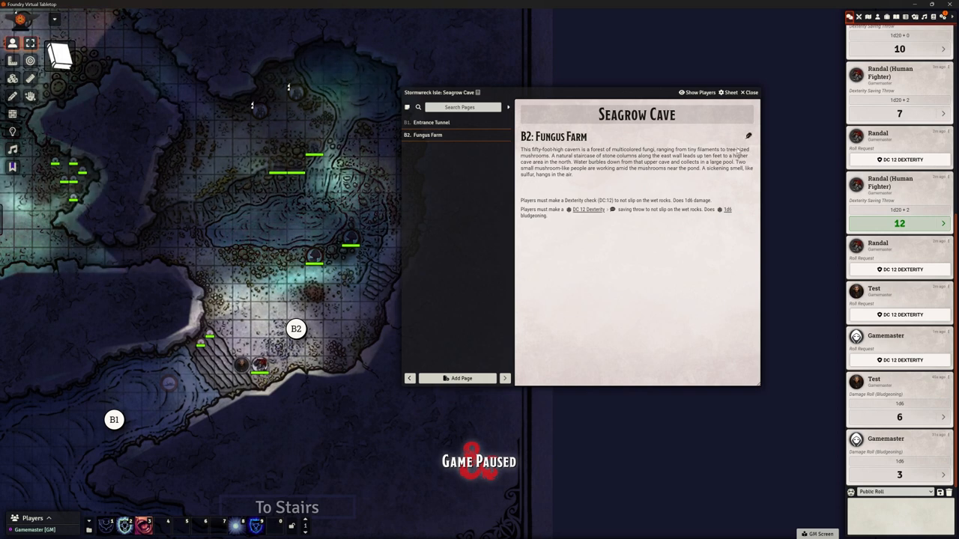
Write a 'Make skill check' line with a [[/skill athletics dc=12]] enricher.
left_click(748, 136)
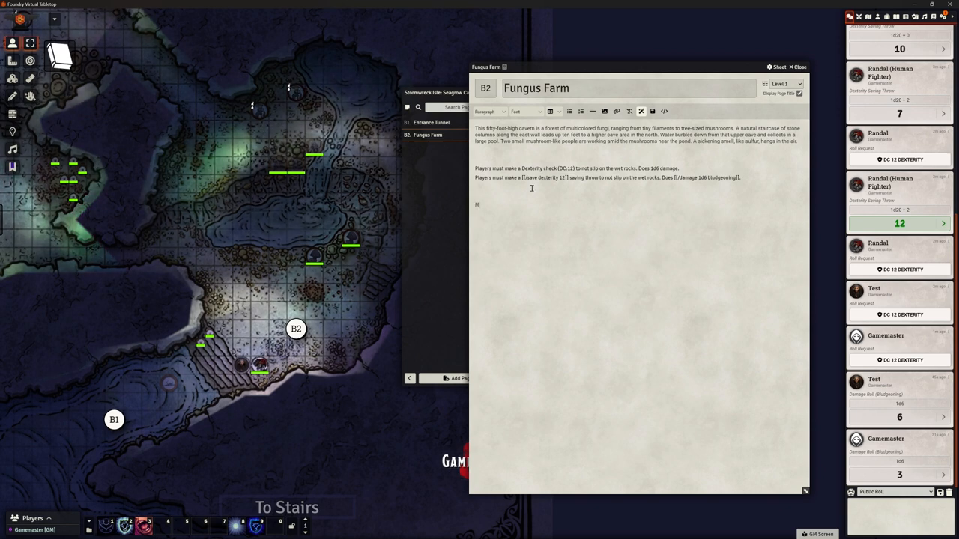
type("Make s")
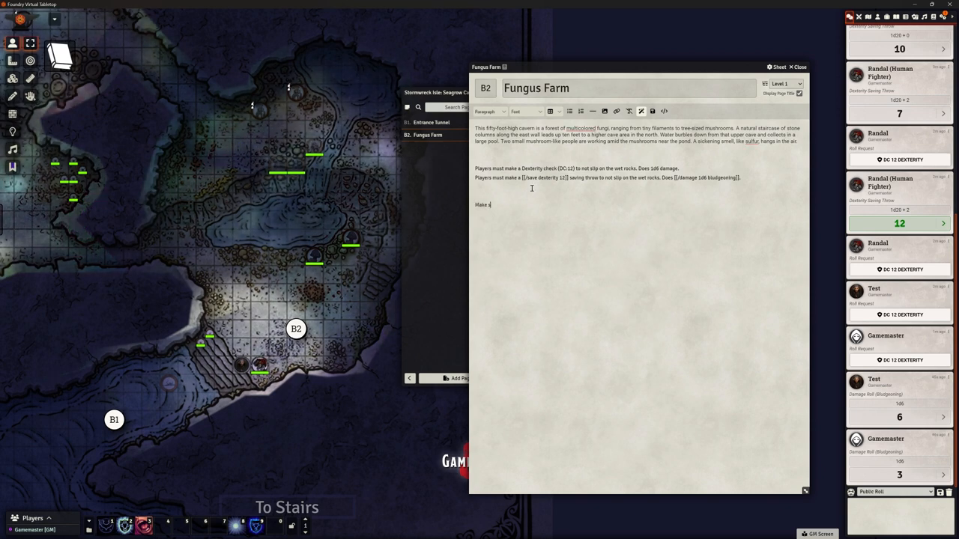
type("kill check")
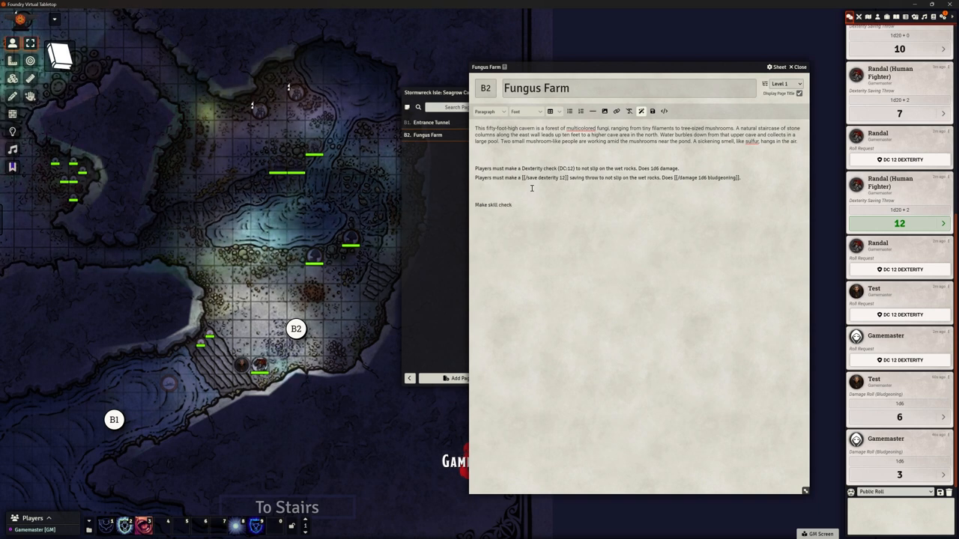
type("[[/skill ability=strength skill=")
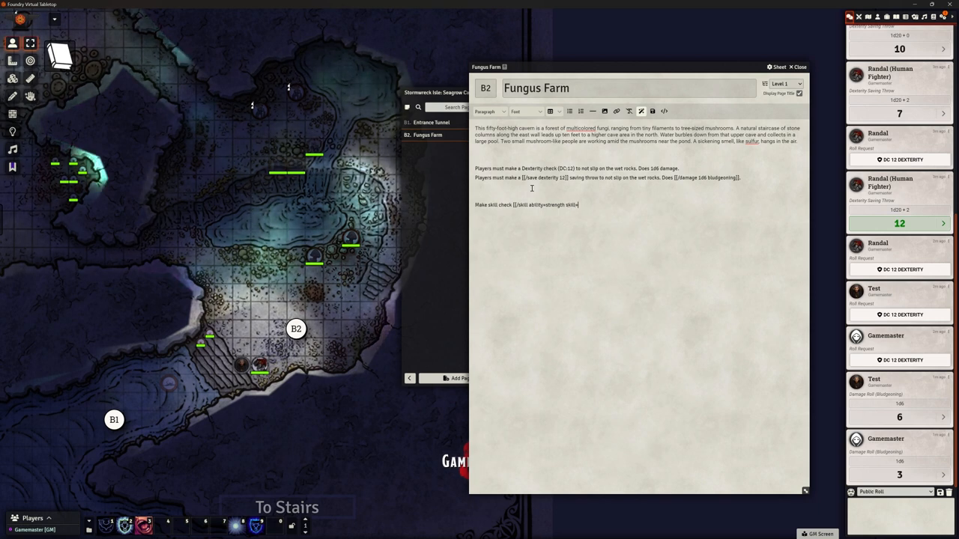
type("athletics")
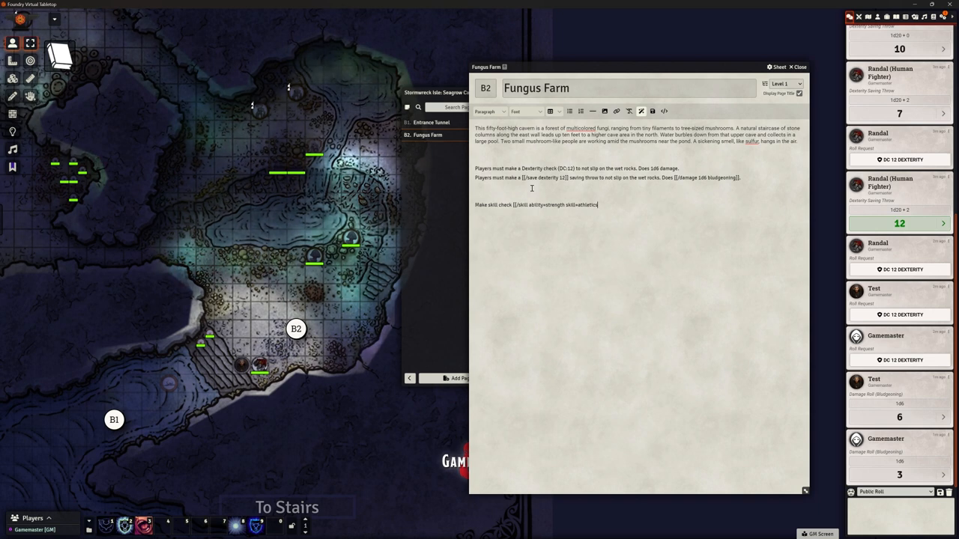
type("d")
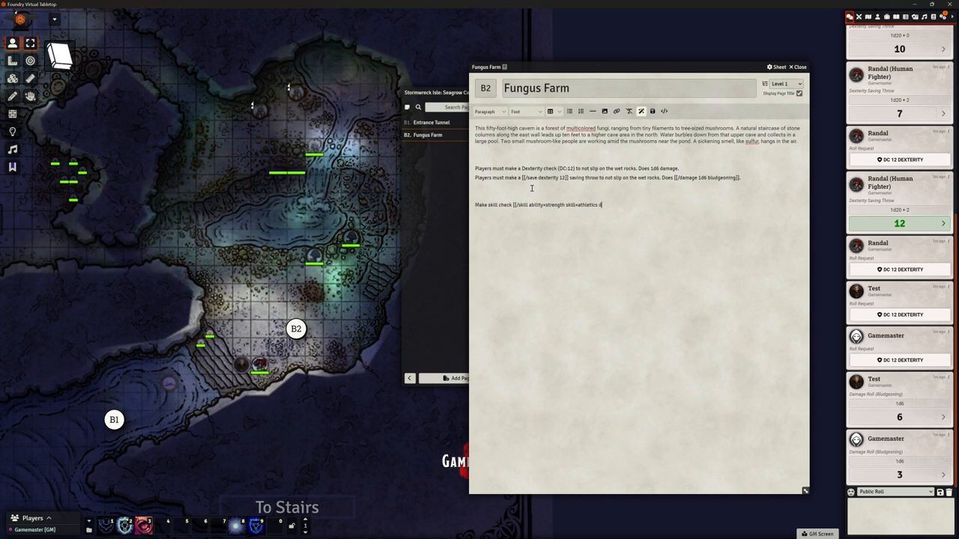
type("c=12")
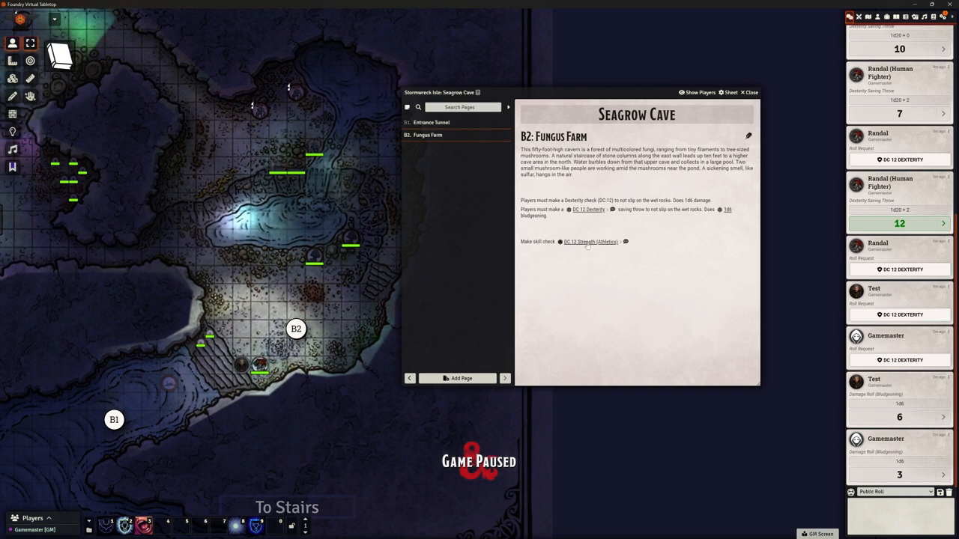
Roll Randal's DC 12 Athletics check normally from the chat request, getting 7, and close his sheet.
left_click(589, 241)
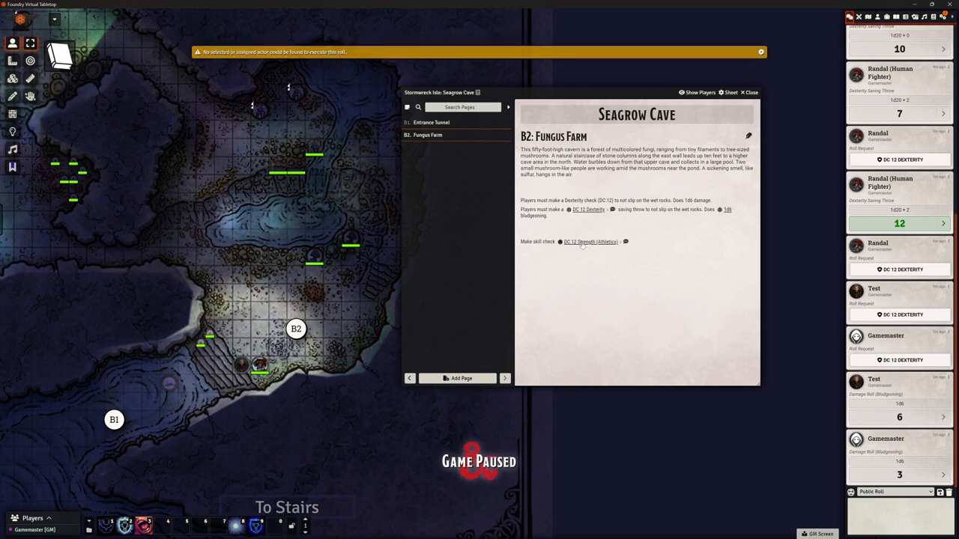
mouse_move(350, 57)
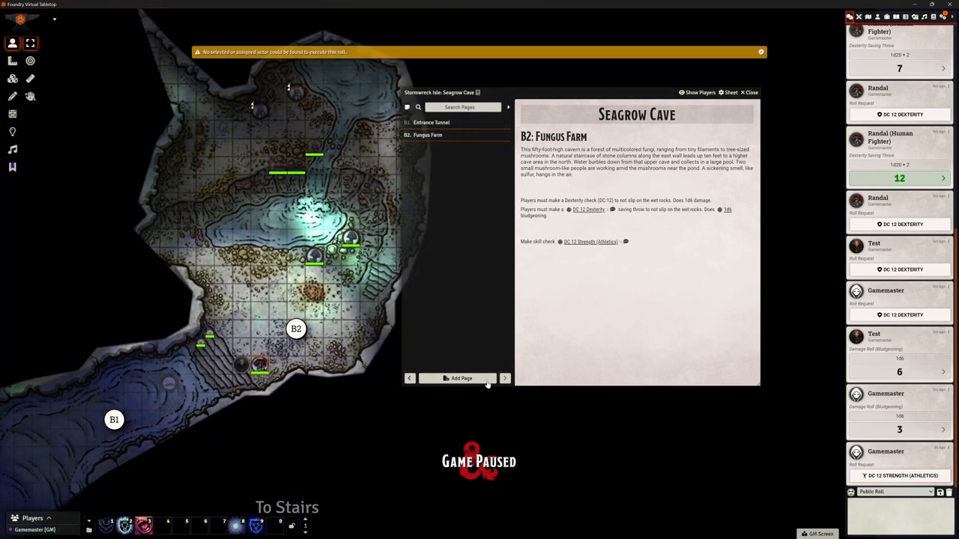
left_click(591, 241)
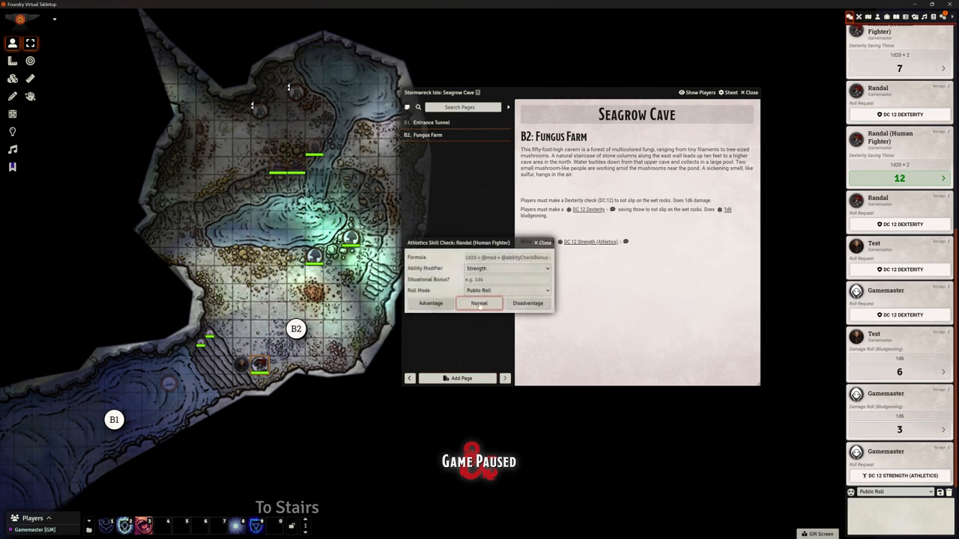
left_click(479, 302)
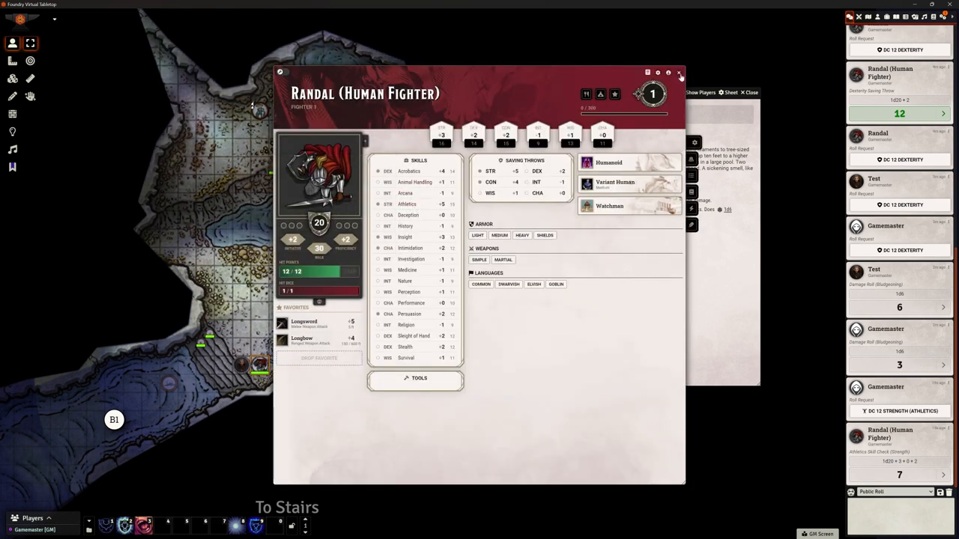
left_click(678, 72)
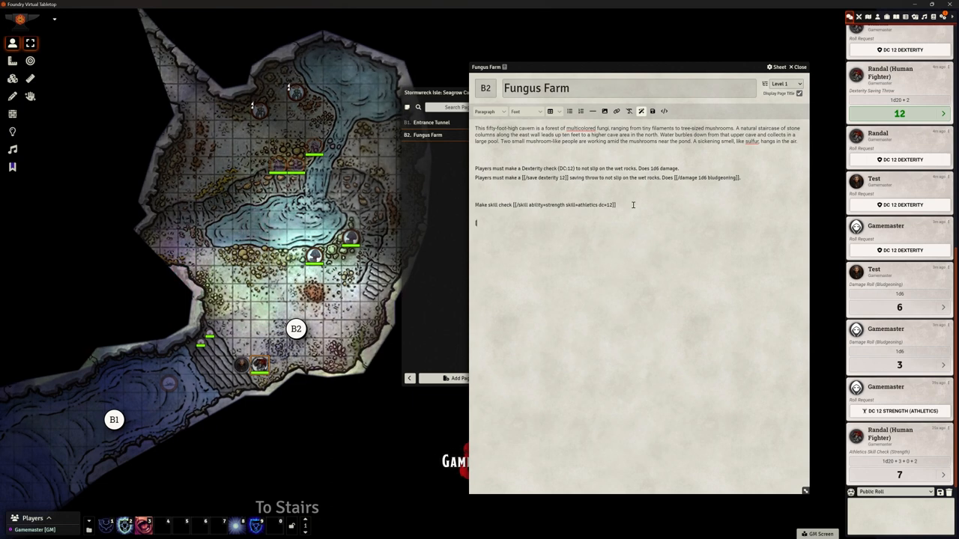
Write a [[/check perception 13 passive]] enricher line for passive Perception.
type("[/skill")
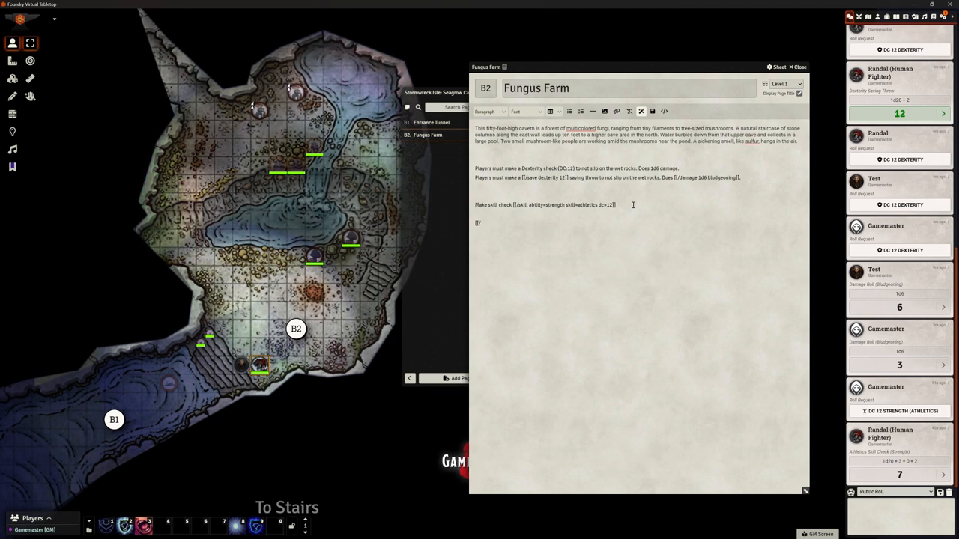
type("check perception 13")
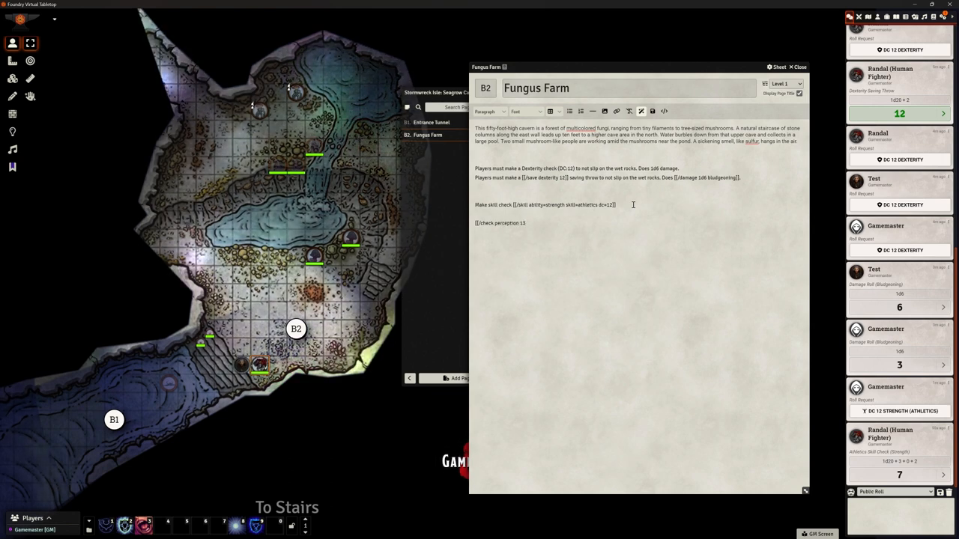
type("pa")
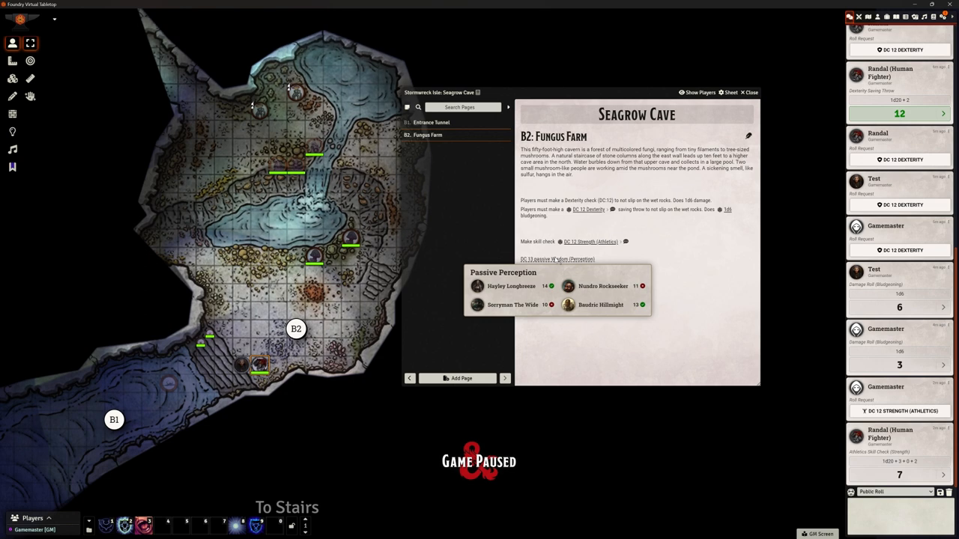
mouse_move(634, 304)
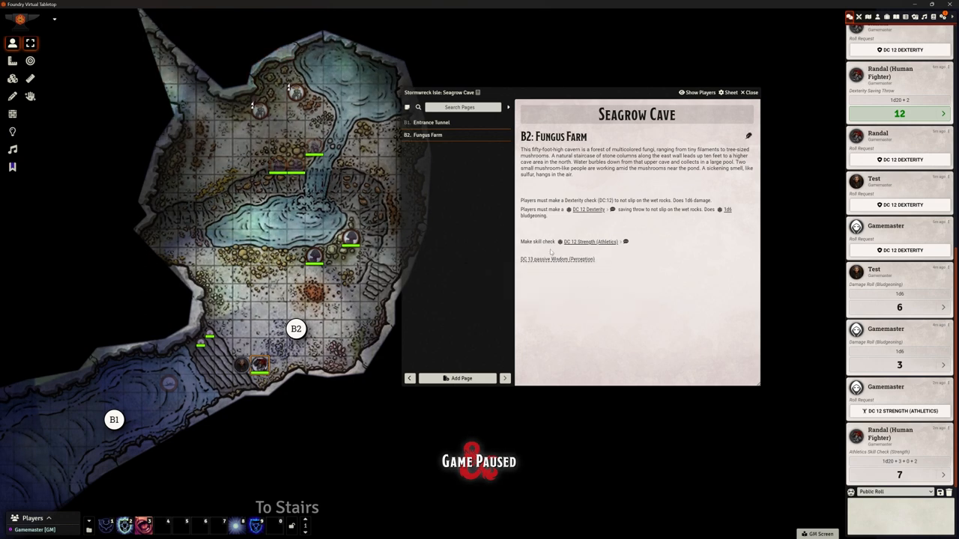
Return to the editor and duplicate the passive Perception 13 check line.
left_click(556, 258)
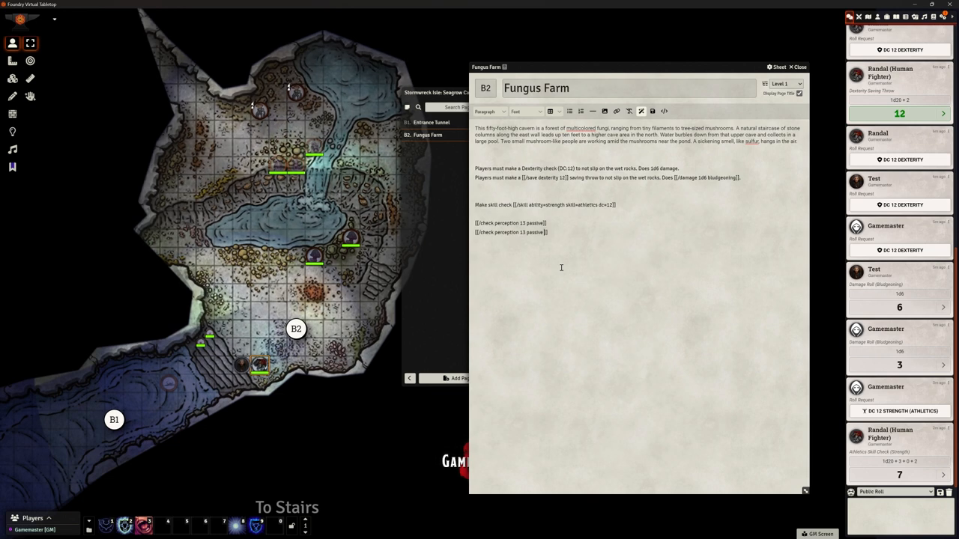
Append format=long to the second passive Perception enricher.
type("format=")
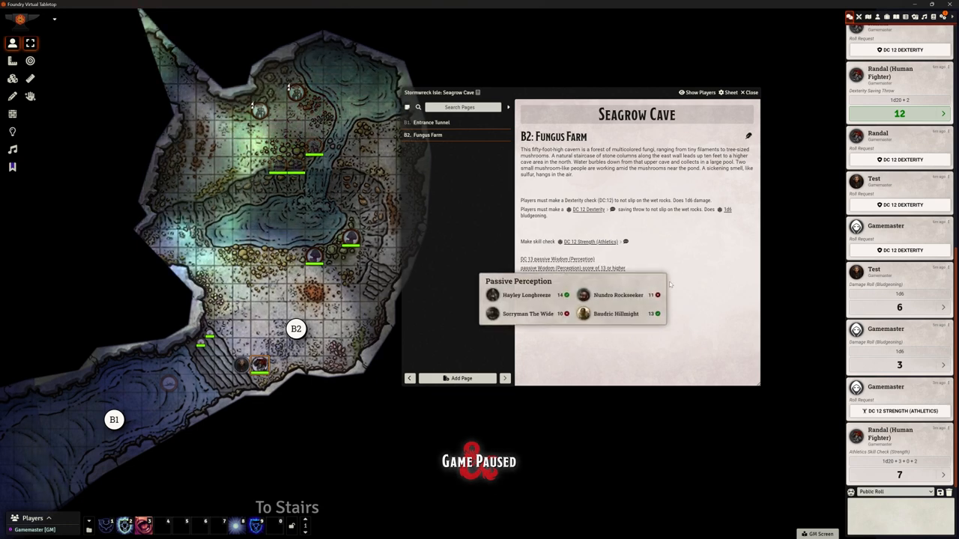
mouse_move(578, 310)
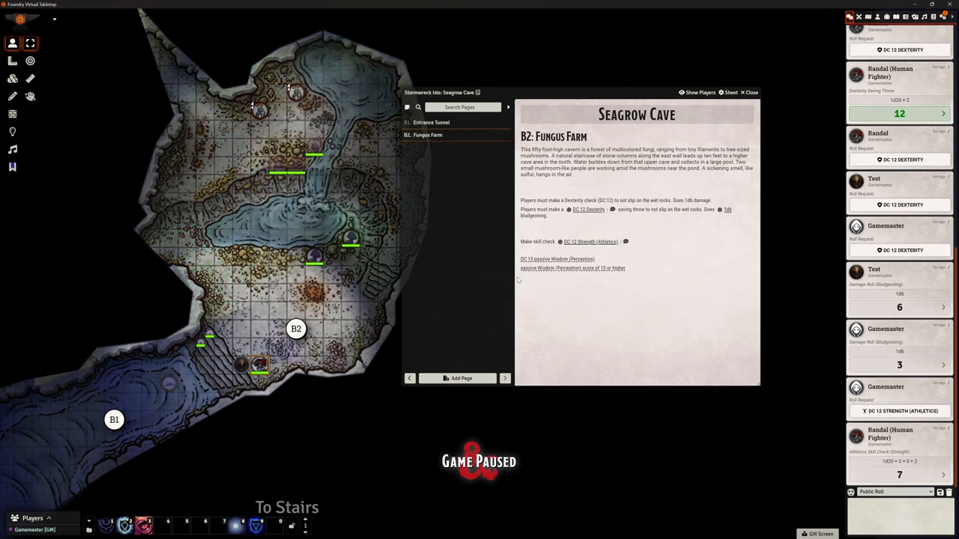
mouse_move(573, 267)
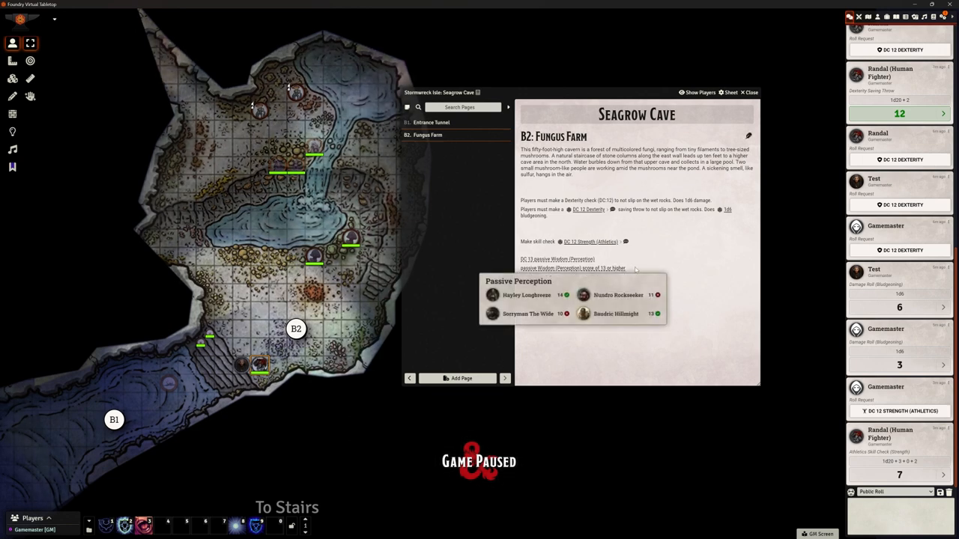
mouse_move(678, 271)
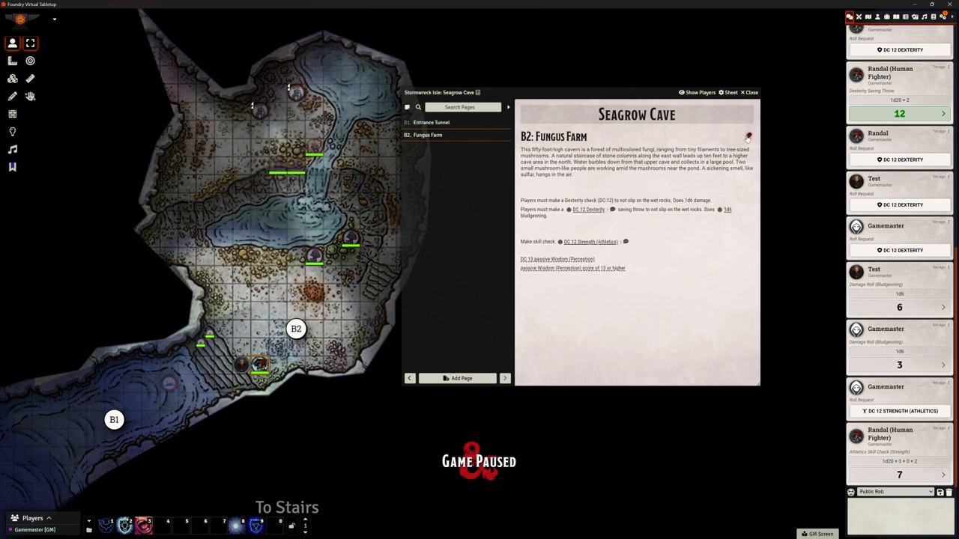
Add a [[/tool]] enricher for a DC 18 Dexterity Thieves' Tools check on a new line.
left_click(746, 137)
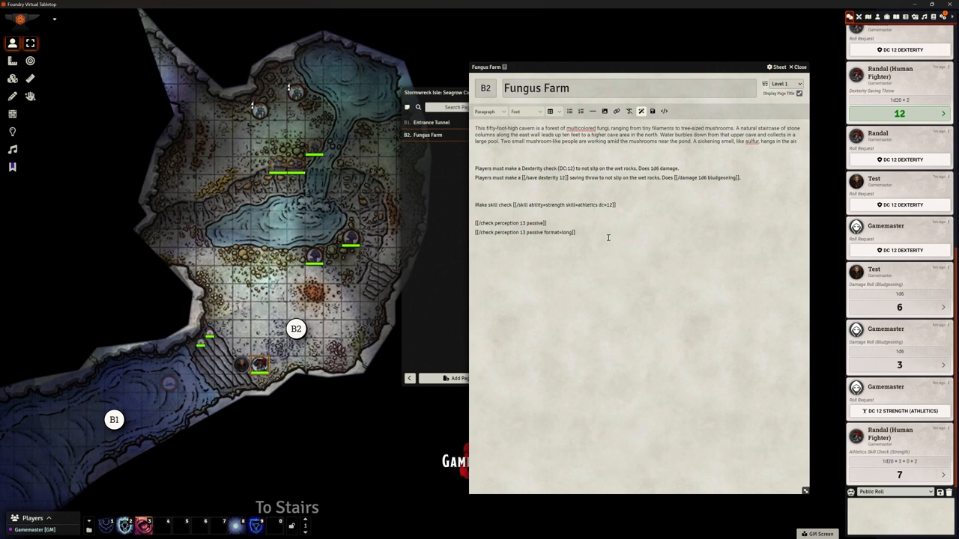
key("enter")
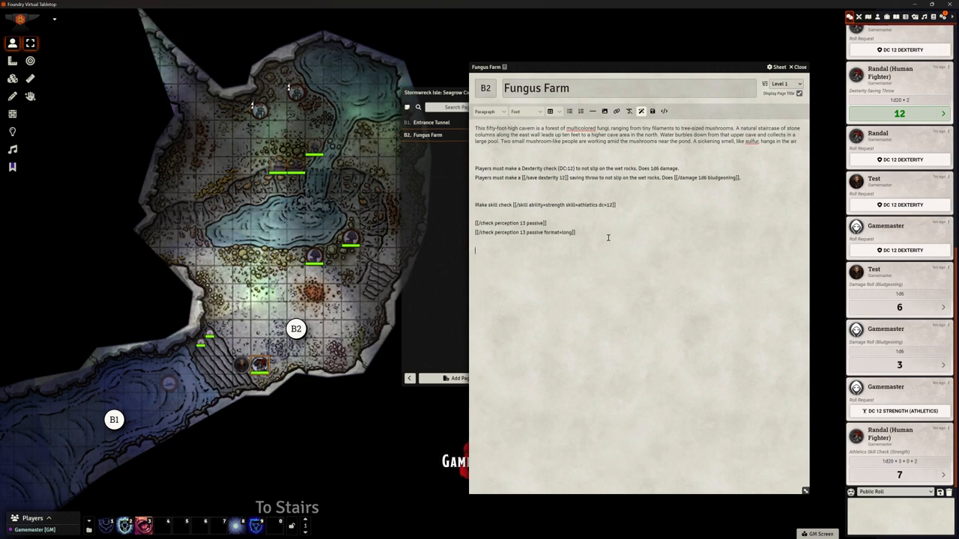
type("[[/")
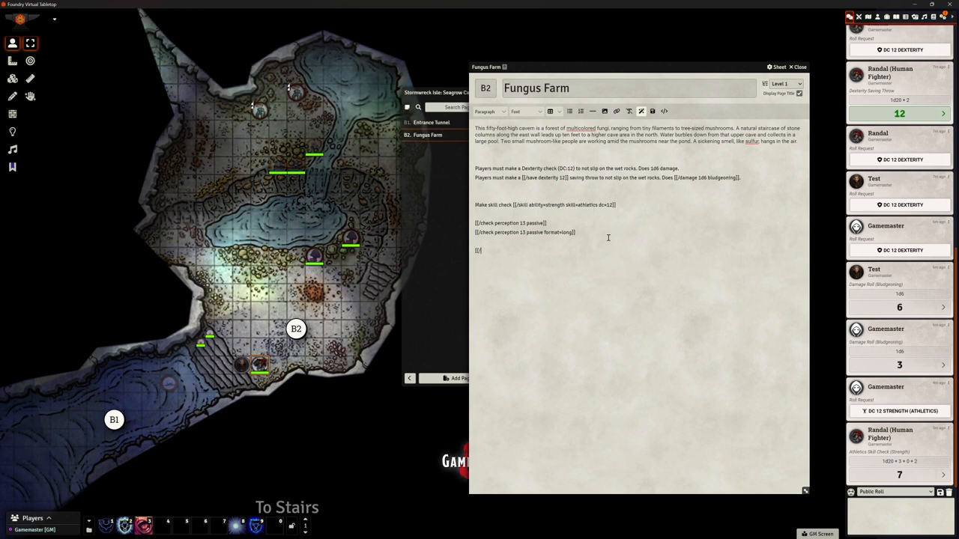
type("tool")
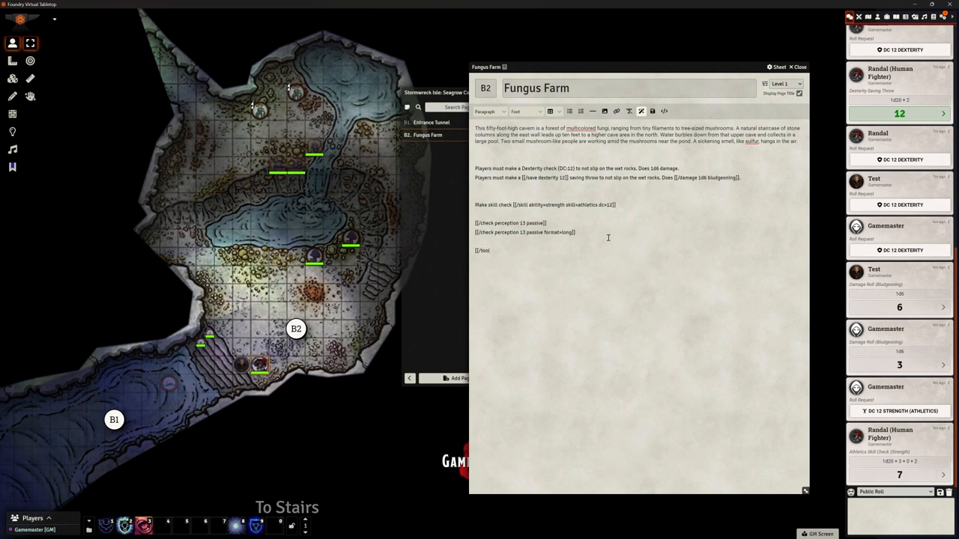
type("the")
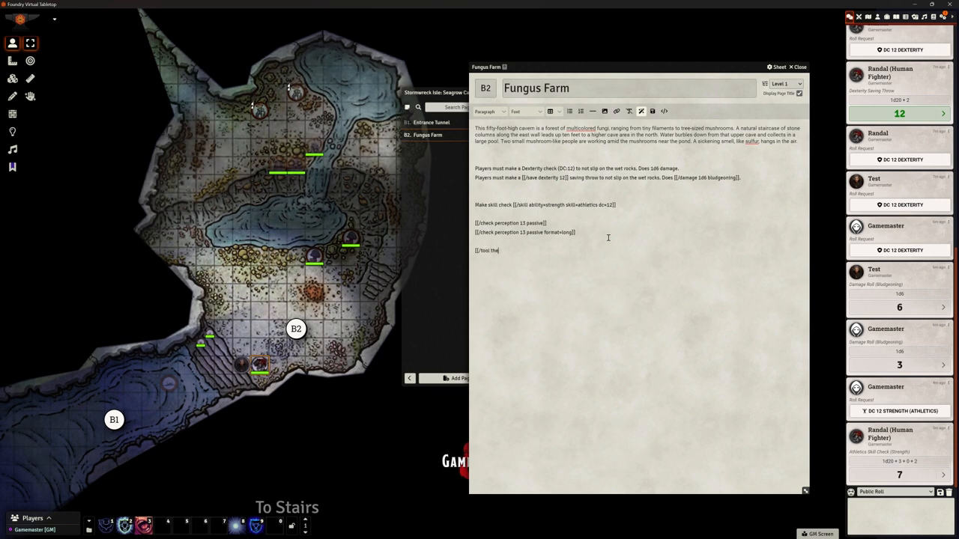
key("Backspace")
type("ief")
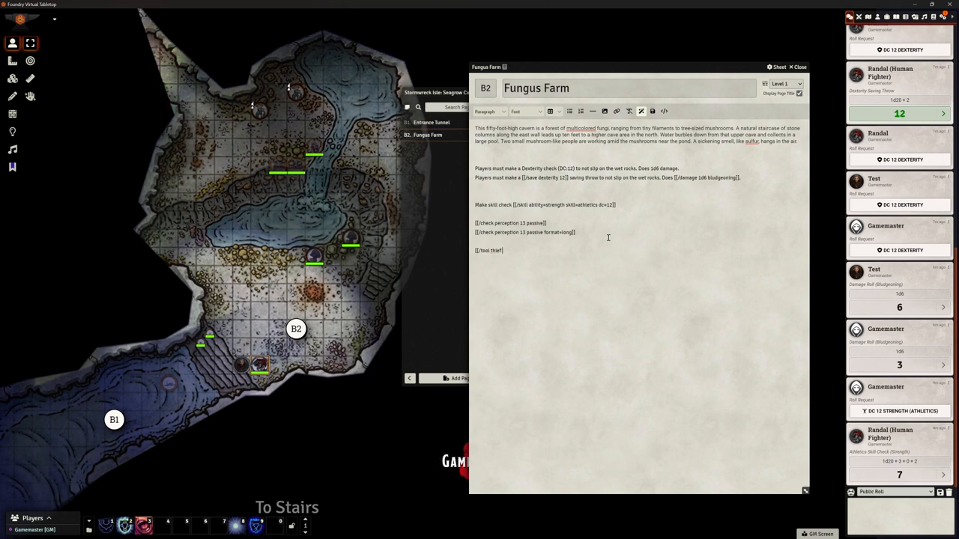
type("dexteri")
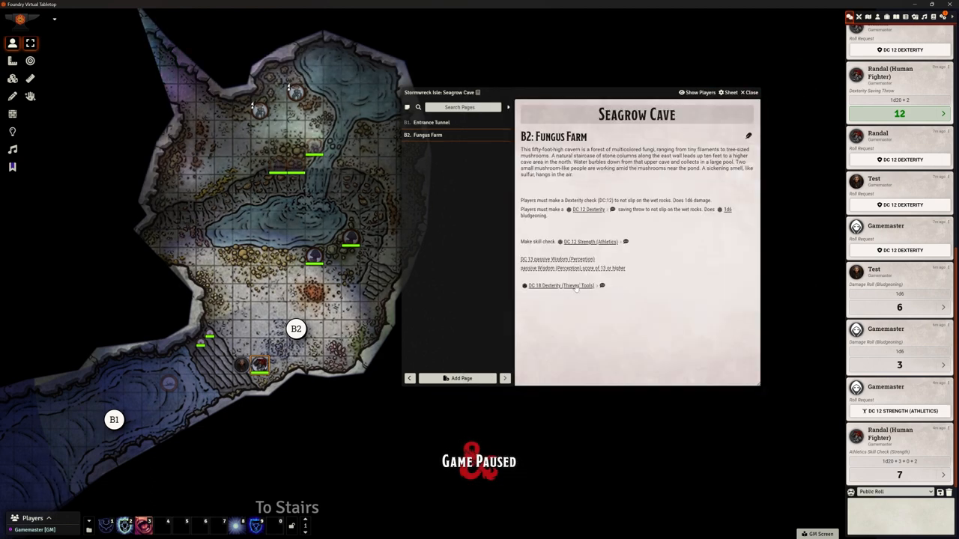
mouse_move(560, 285)
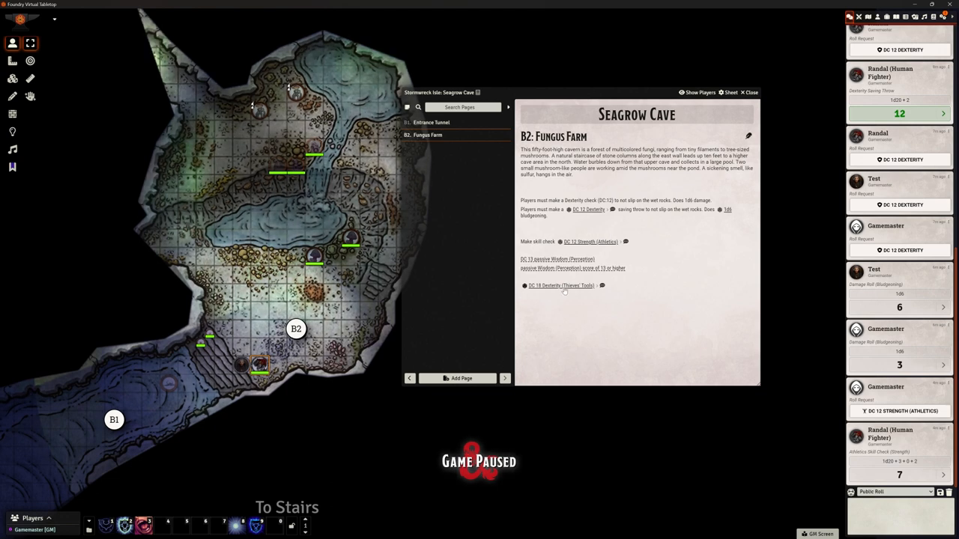
Roll the DC 18 Thieves' Tools check normally for Randal and post a roll request to chat.
left_click(561, 286)
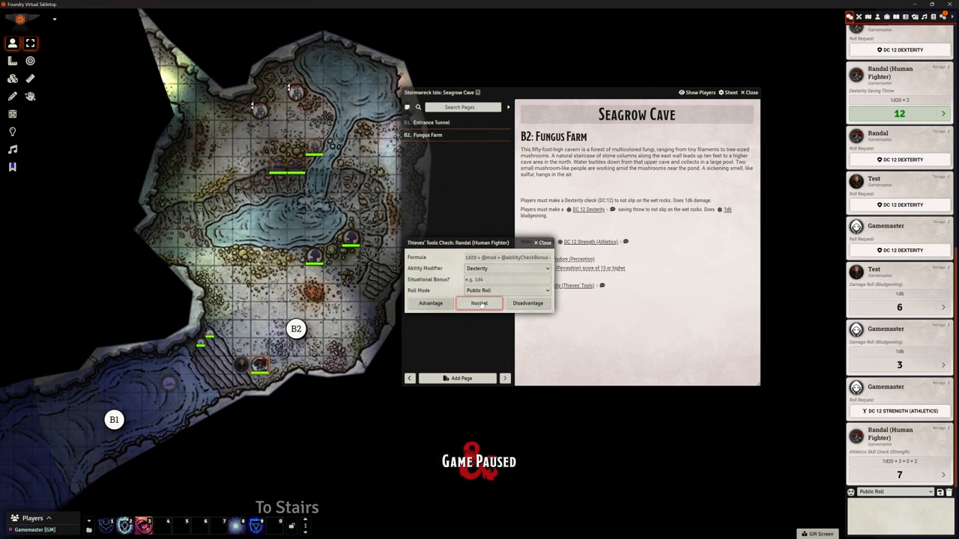
left_click(480, 304)
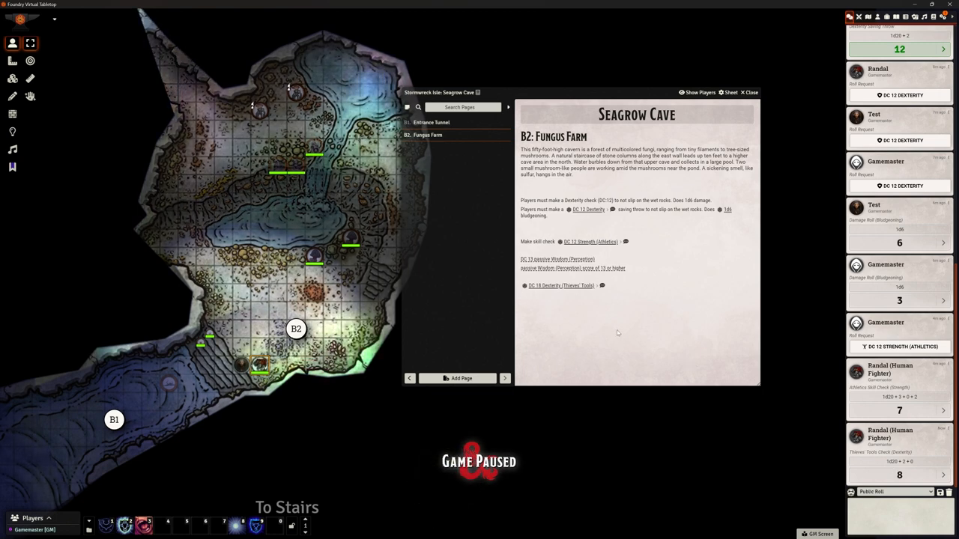
mouse_move(601, 286)
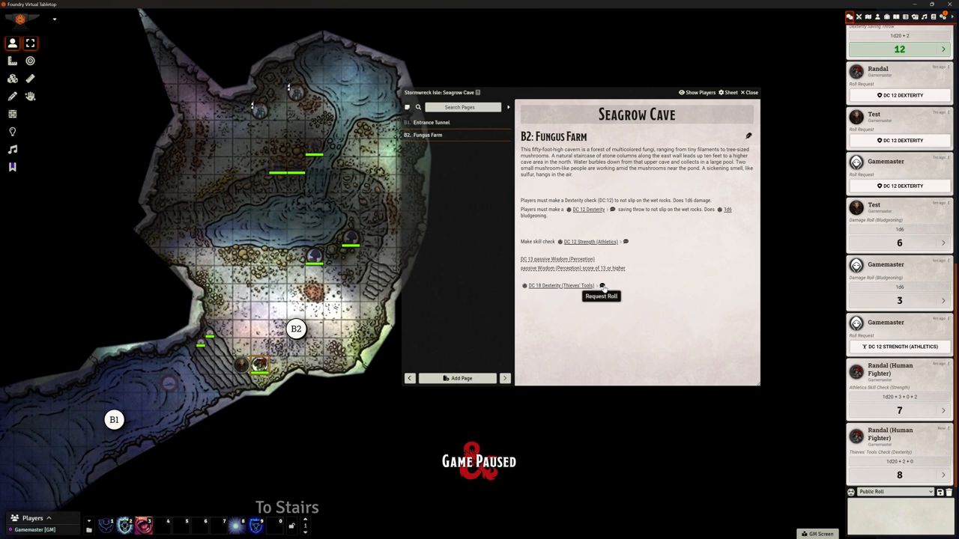
scroll("down", 3)
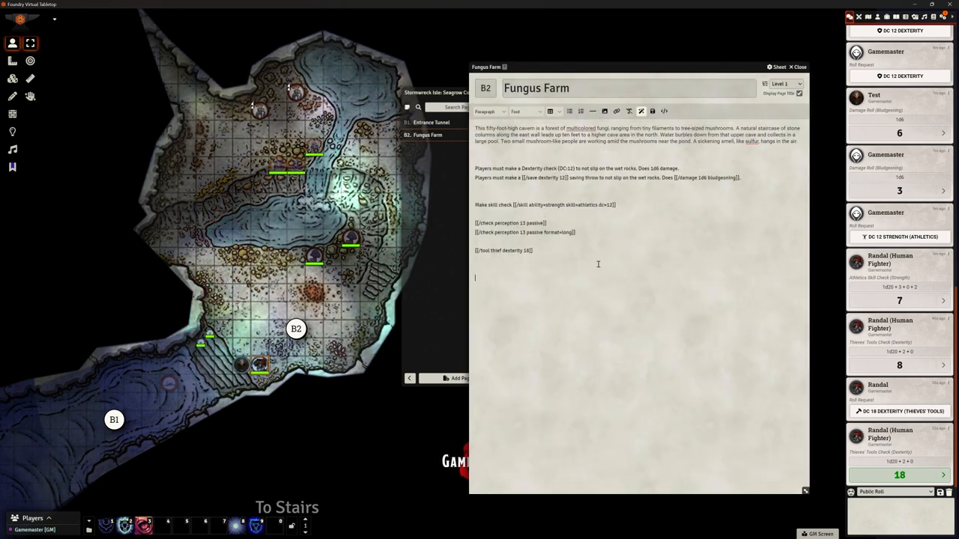
Write a [[/award 150xp]] enricher line on the page.
type("[[/award")
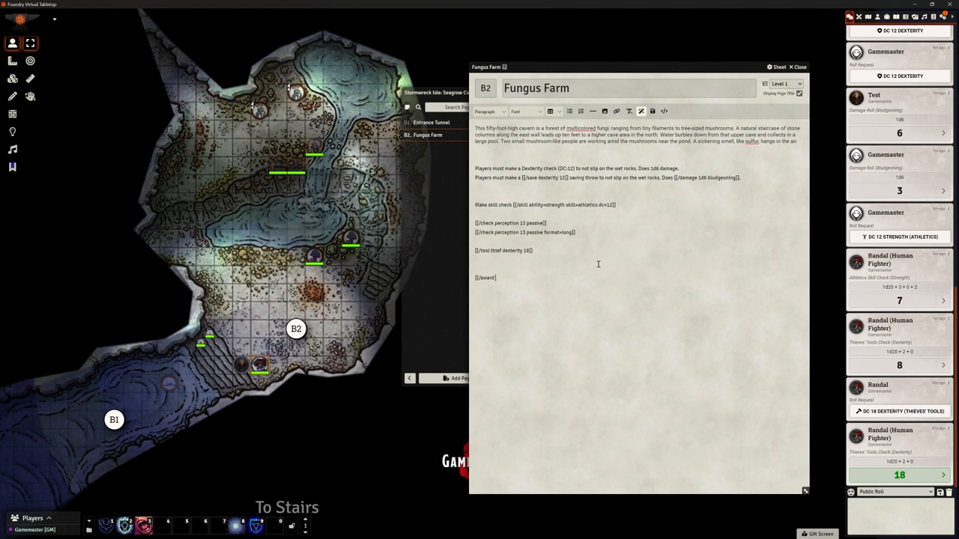
type("150")
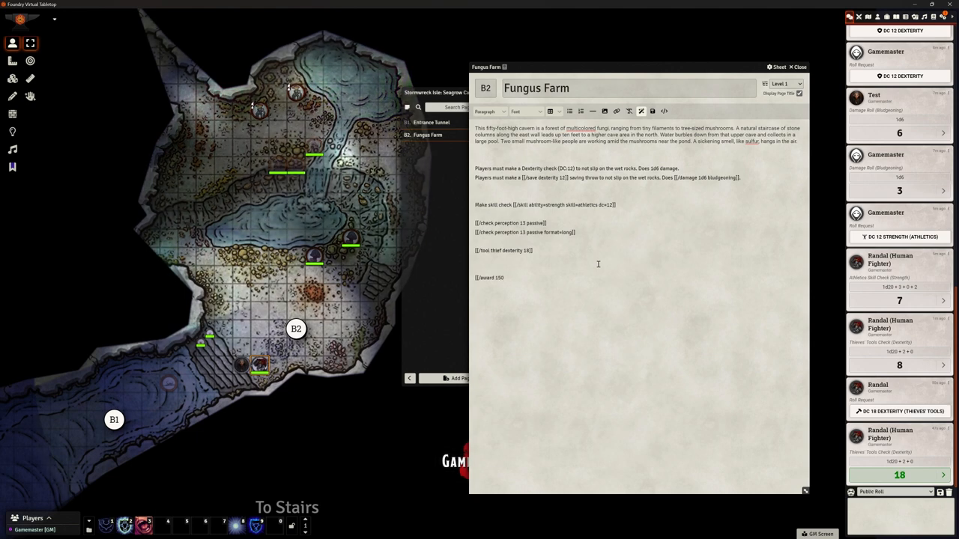
type("xp]]")
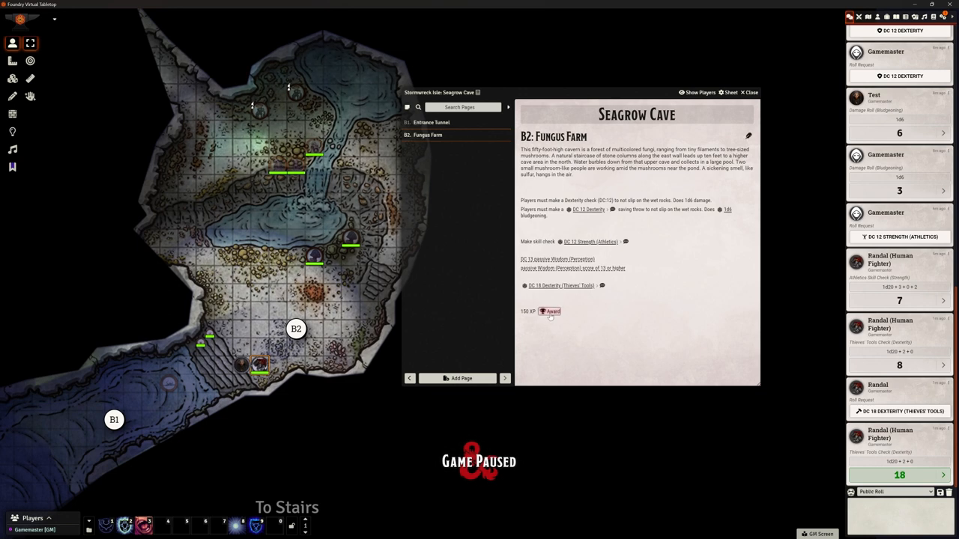
View the Distribute Award options for the 150 XP and close them.
left_click(551, 311)
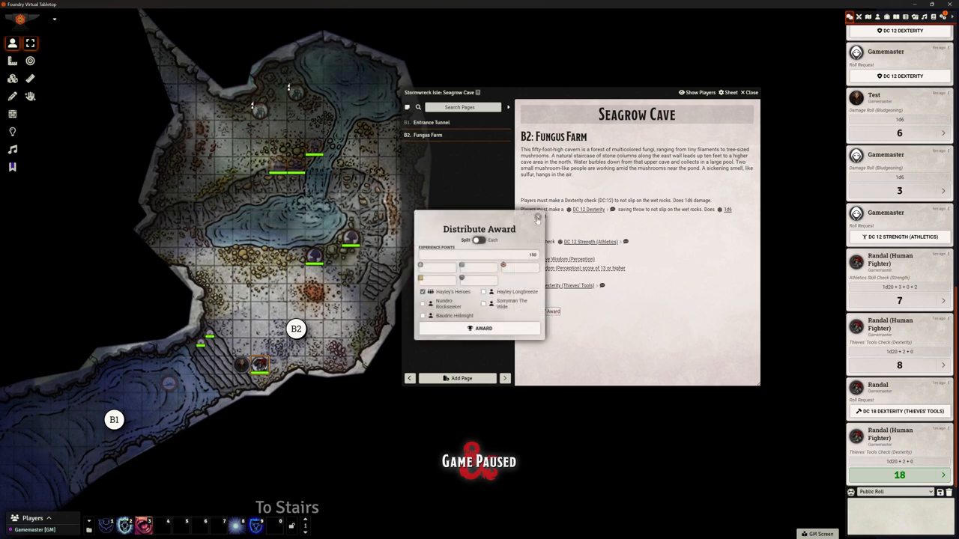
left_click(537, 217)
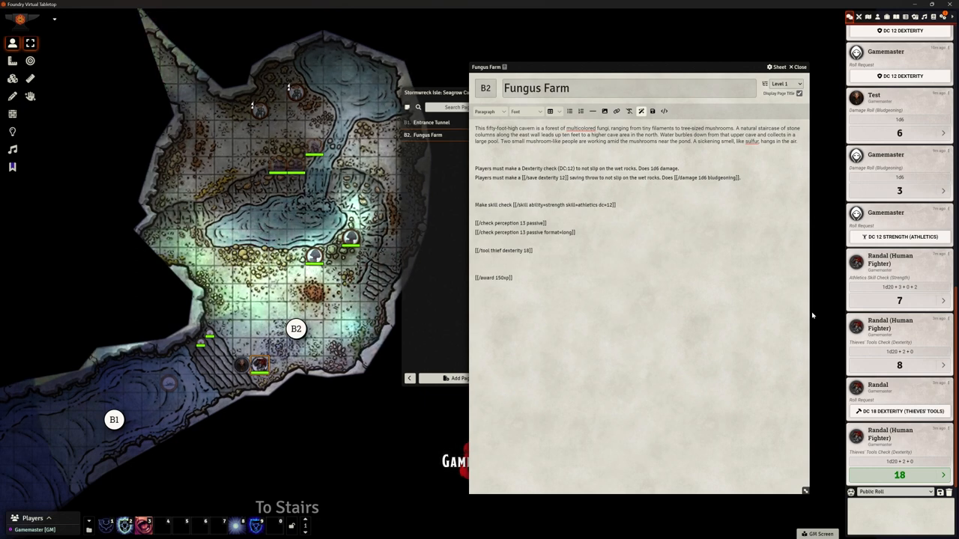
Write 'Check the rules on &Reference[Cover' as a new line below the award.
type("Check")
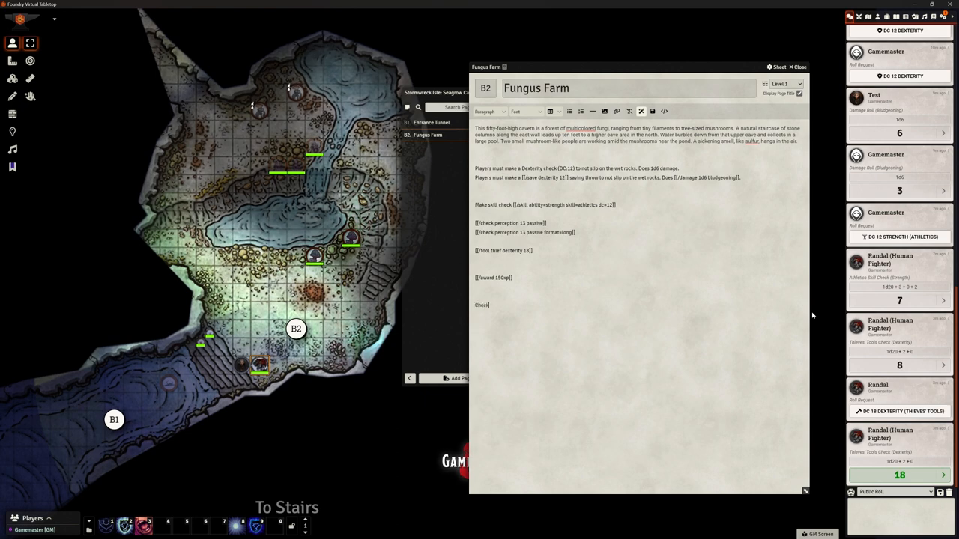
type("the rules")
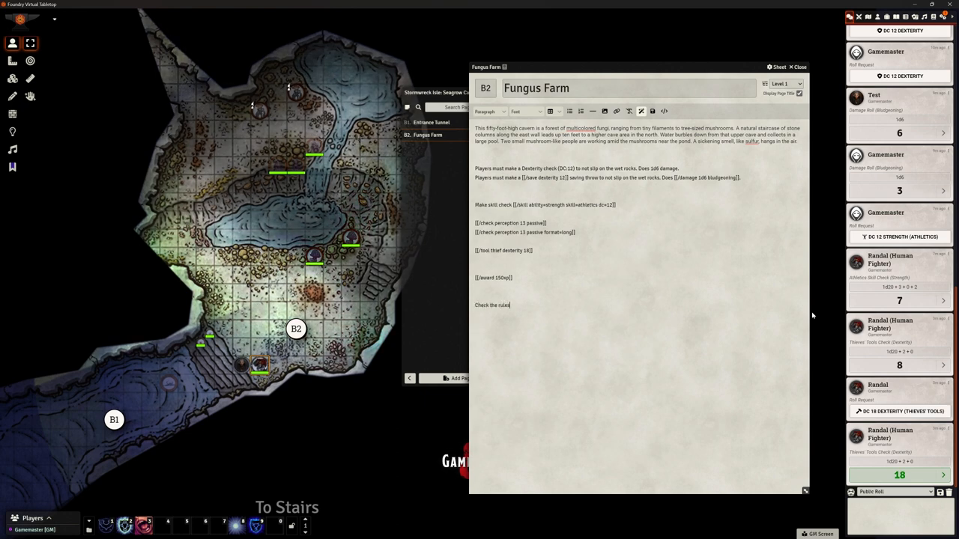
type("on &Reference")
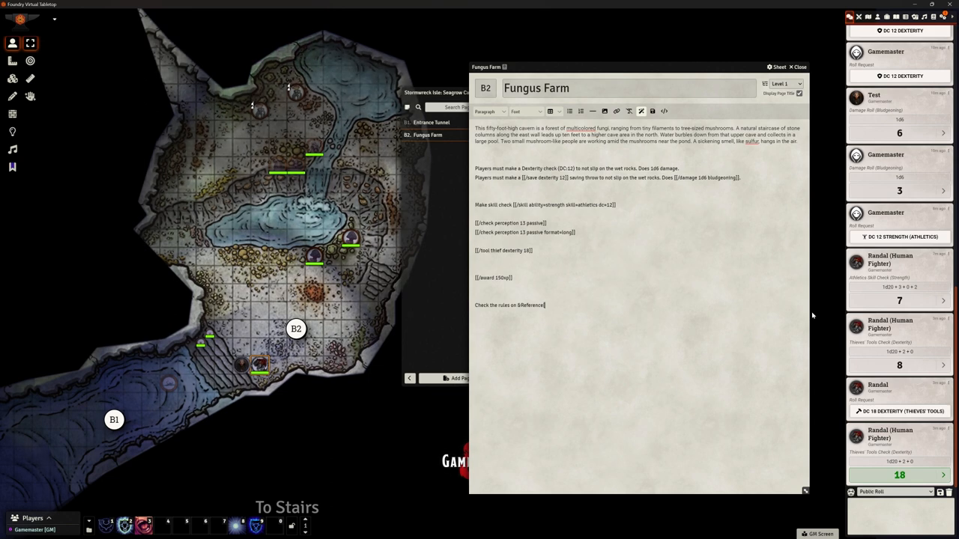
type("Cover]")
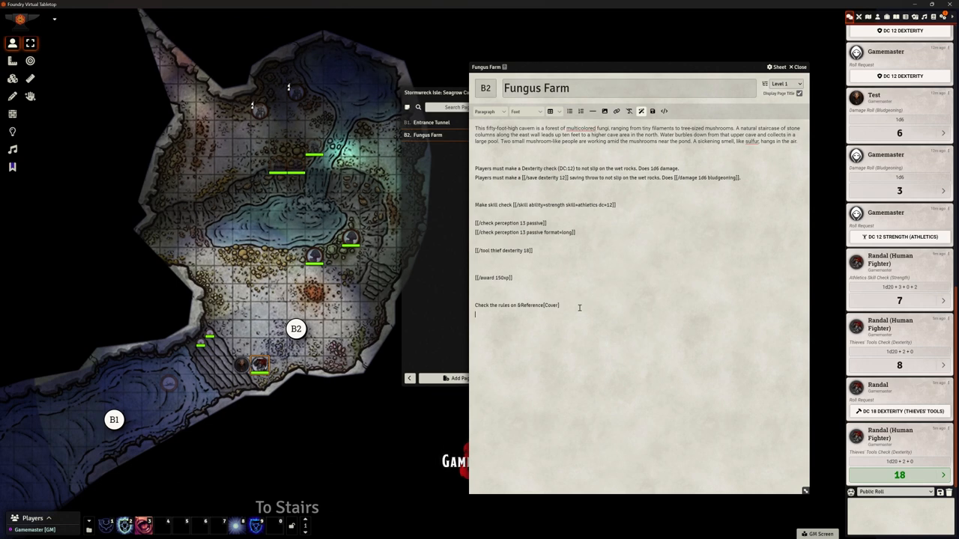
Add a 'Casting' line and replace its Fireball reference with 'ab' for Abjuration.
type("Casting &Reference[Fireball")
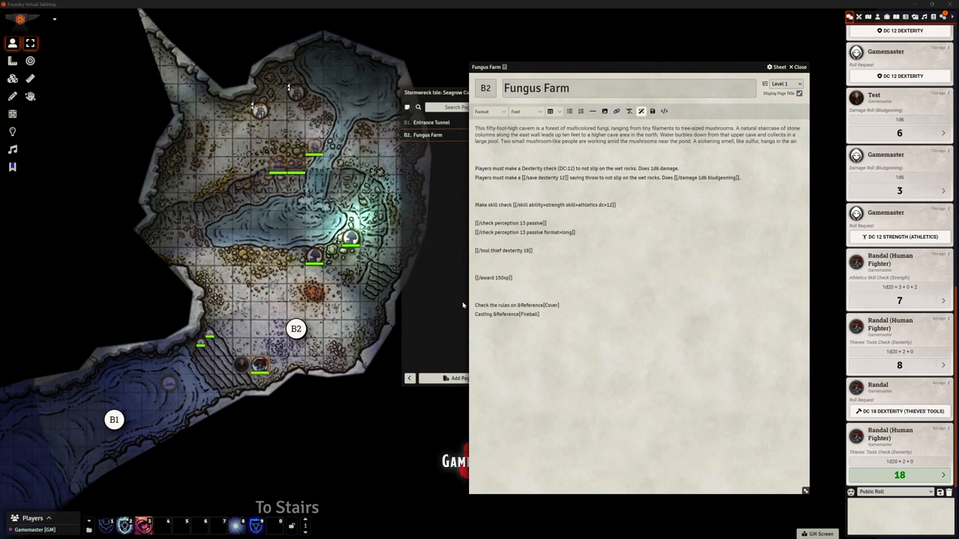
double_click(529, 314)
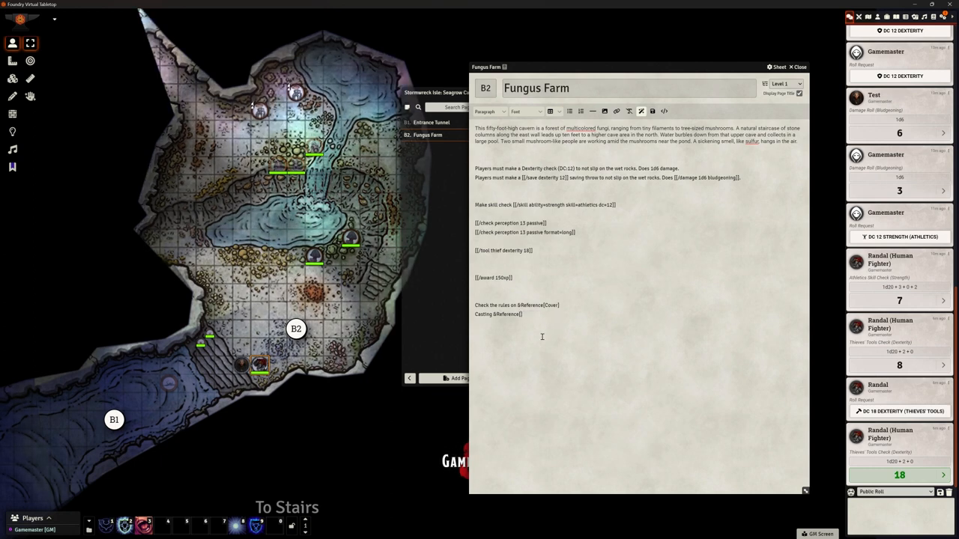
type("ab")
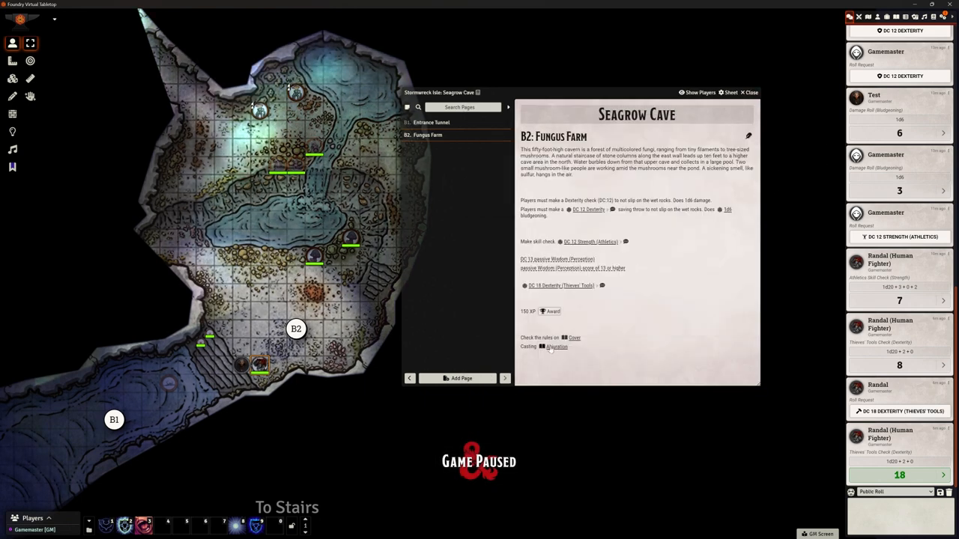
mouse_move(556, 346)
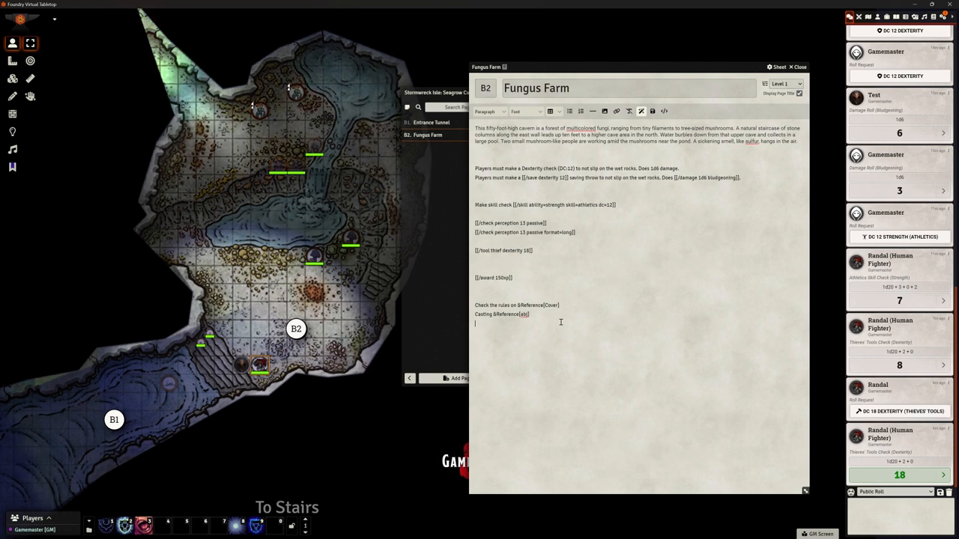
Write 'Making &Reference[Fey] creatures' as a new line.
type("Making &Reference[f")
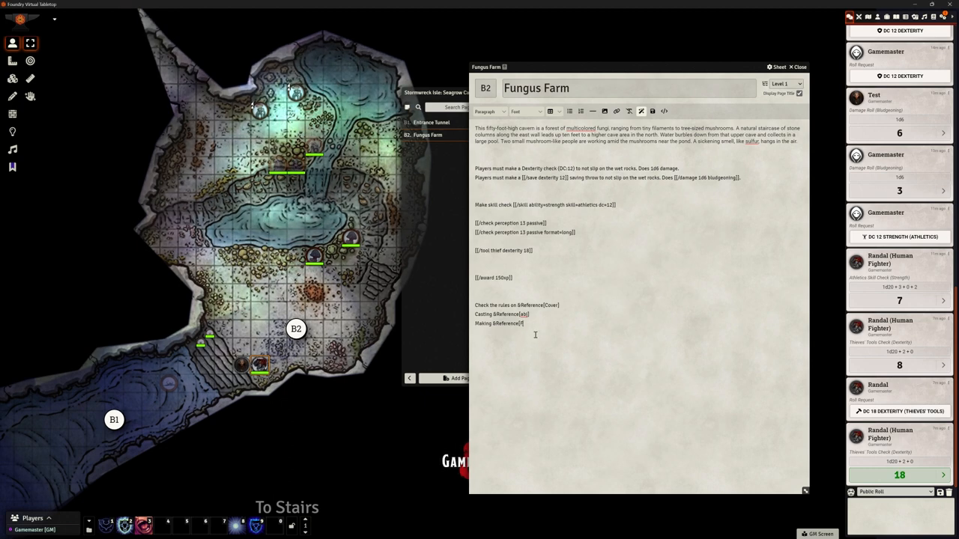
type("Fey")
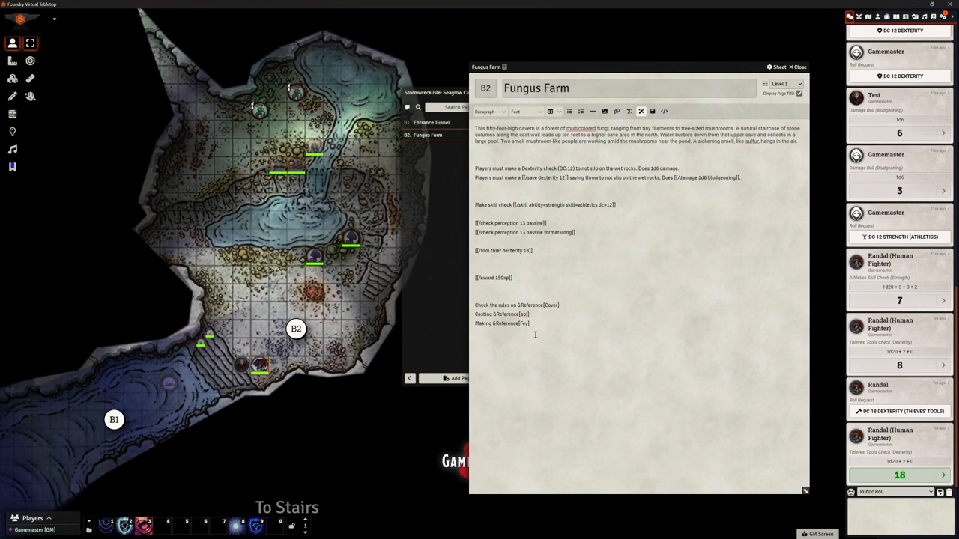
type("creatures")
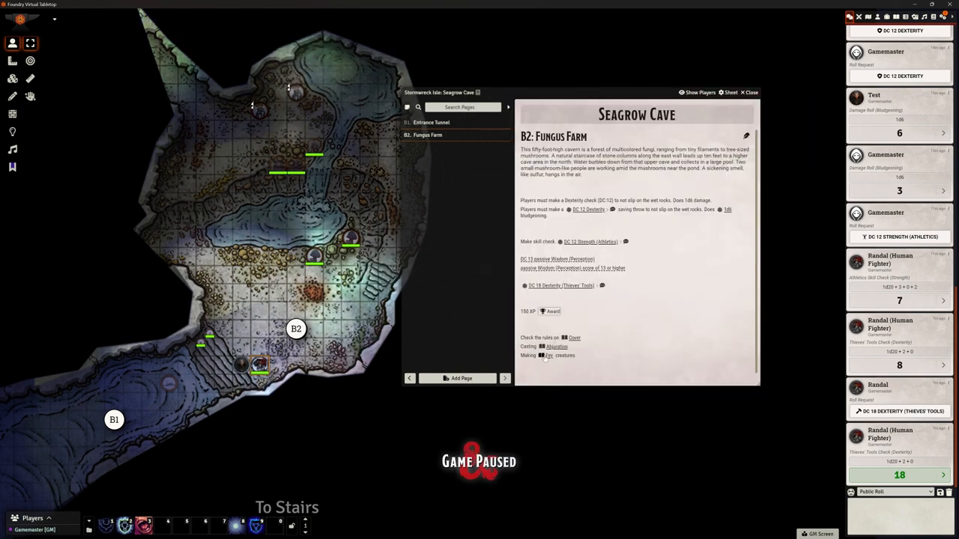
mouse_move(548, 356)
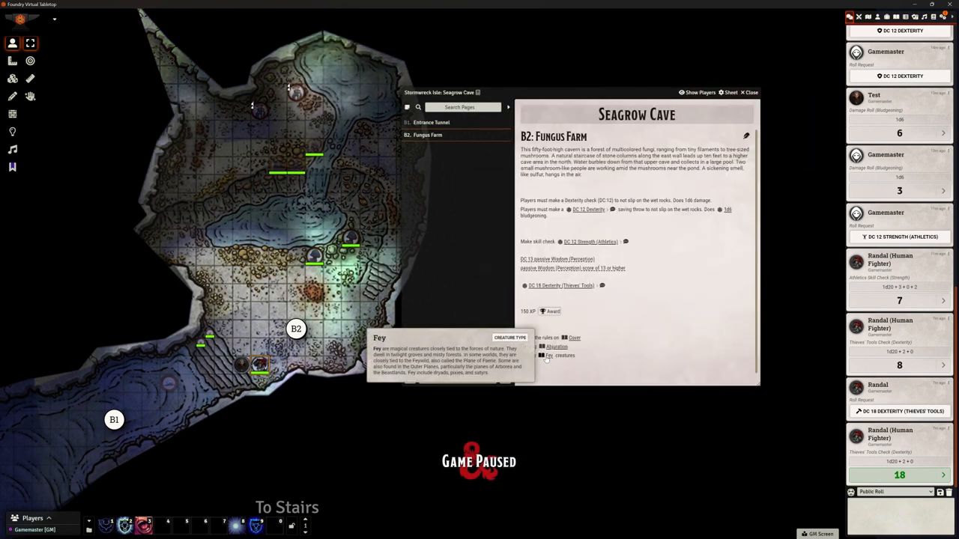